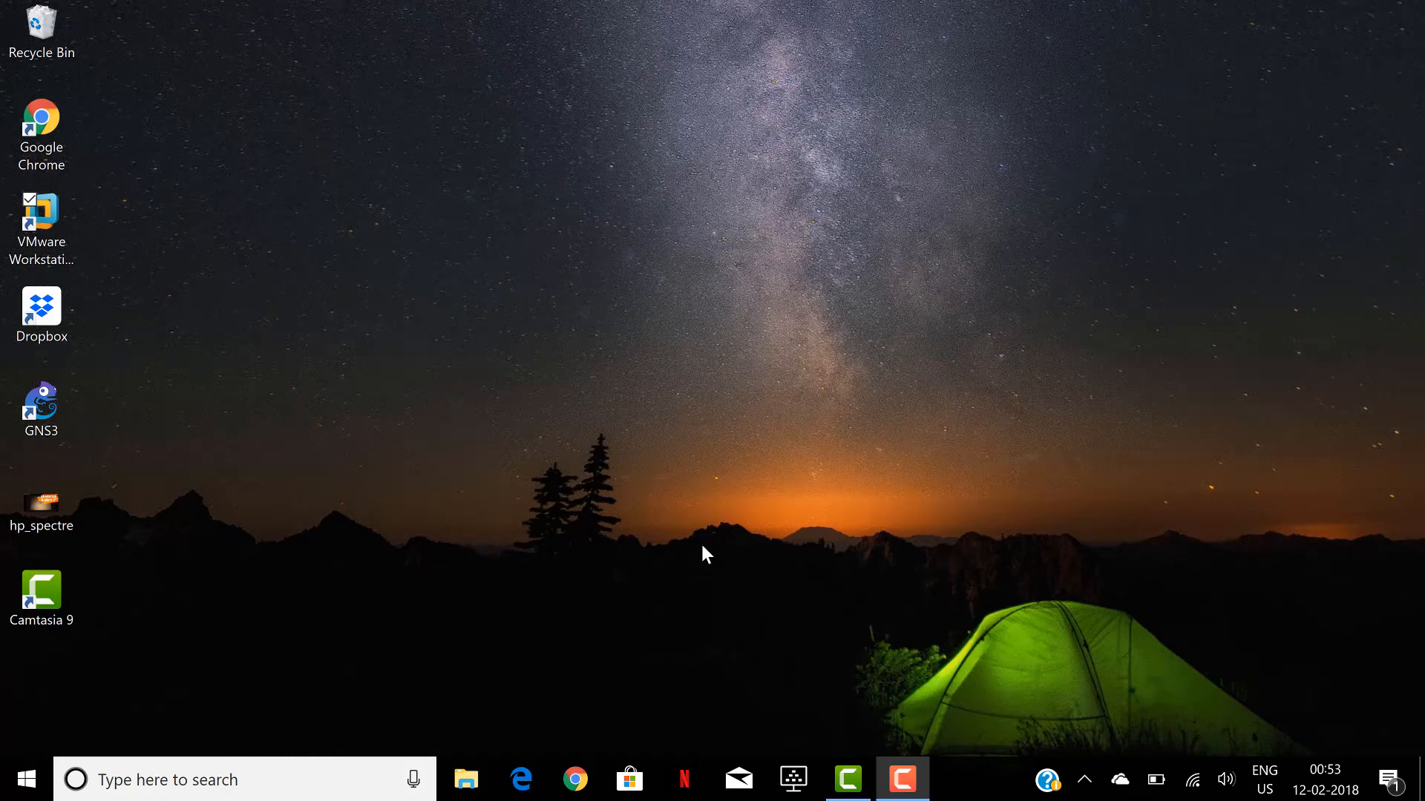
mouse_move(491, 463)
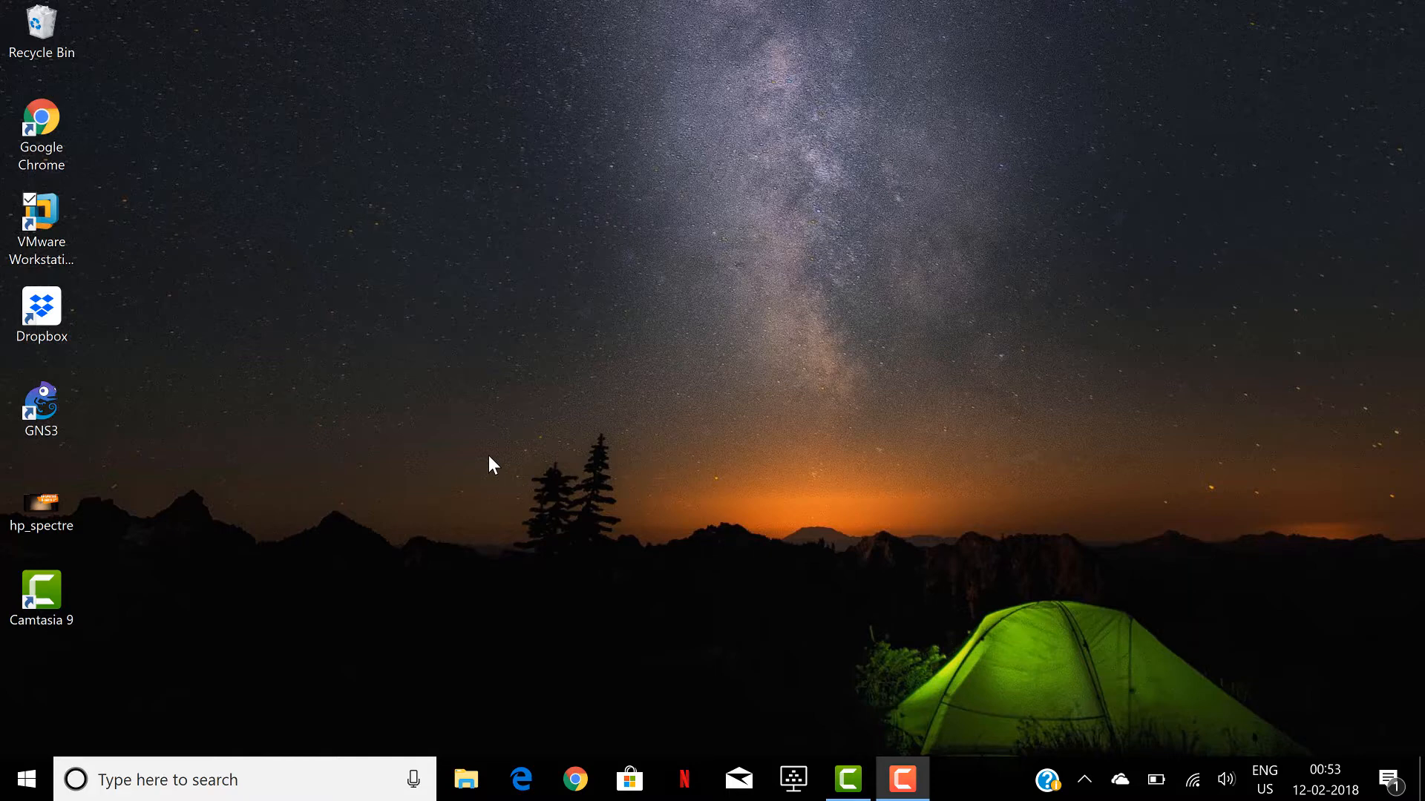
mouse_move(242, 294)
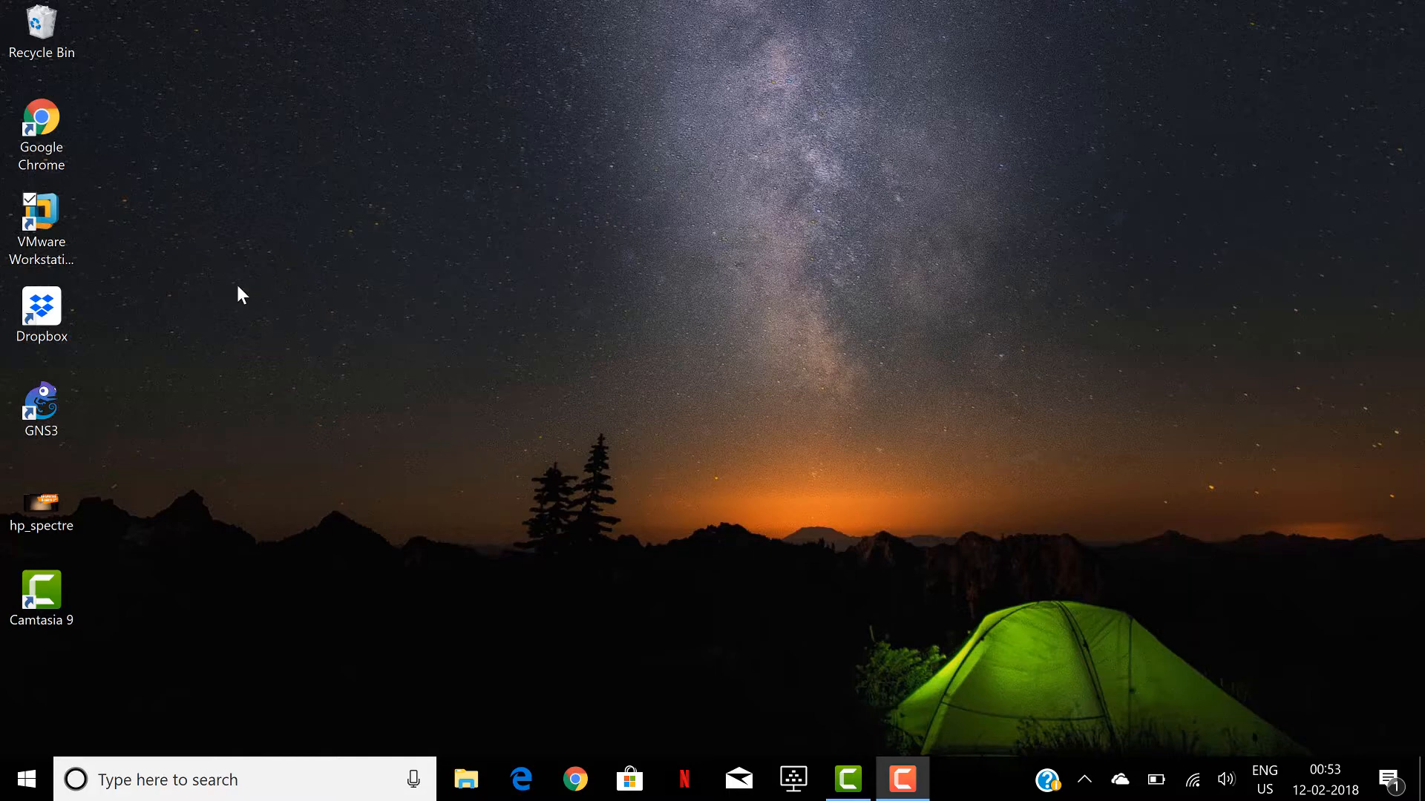
mouse_move(201, 275)
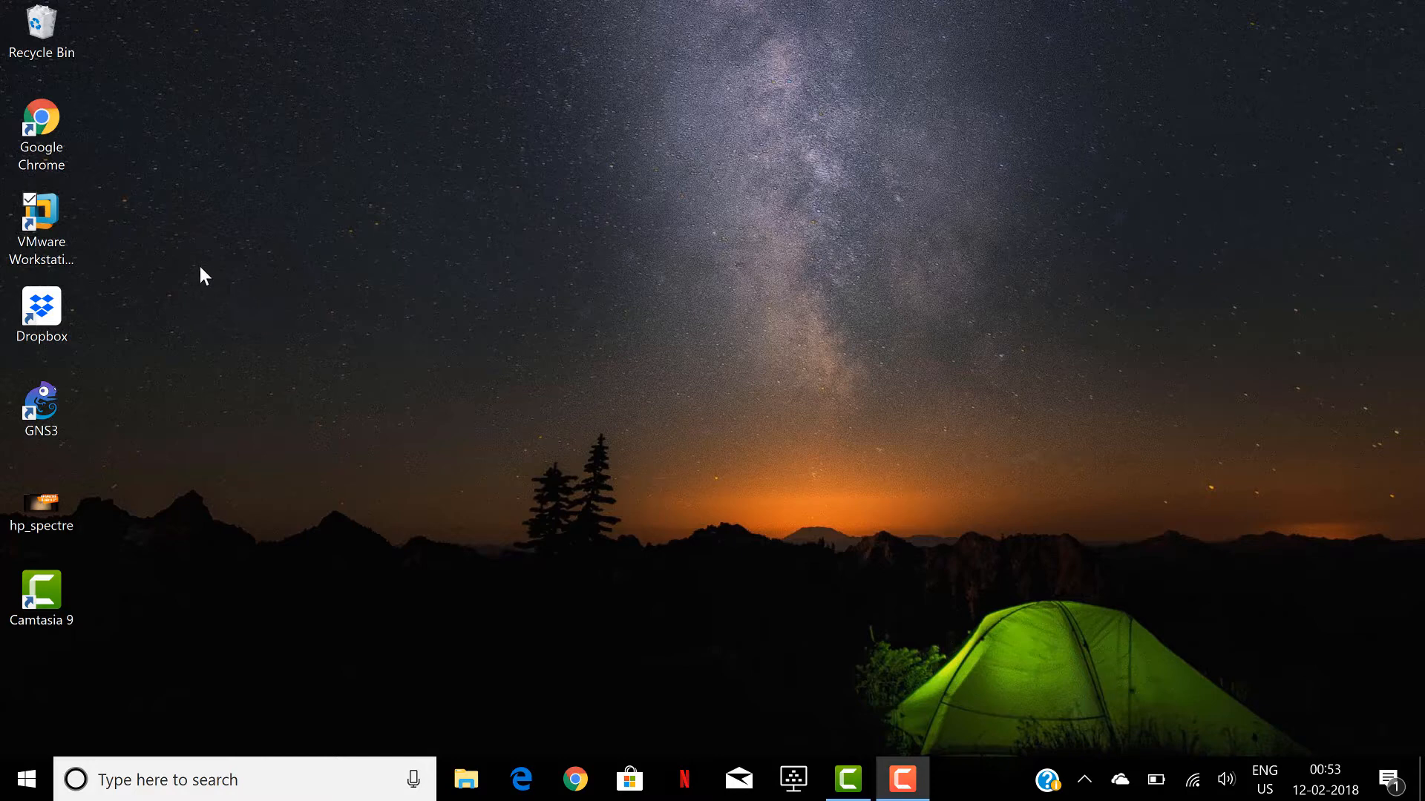
mouse_move(113, 234)
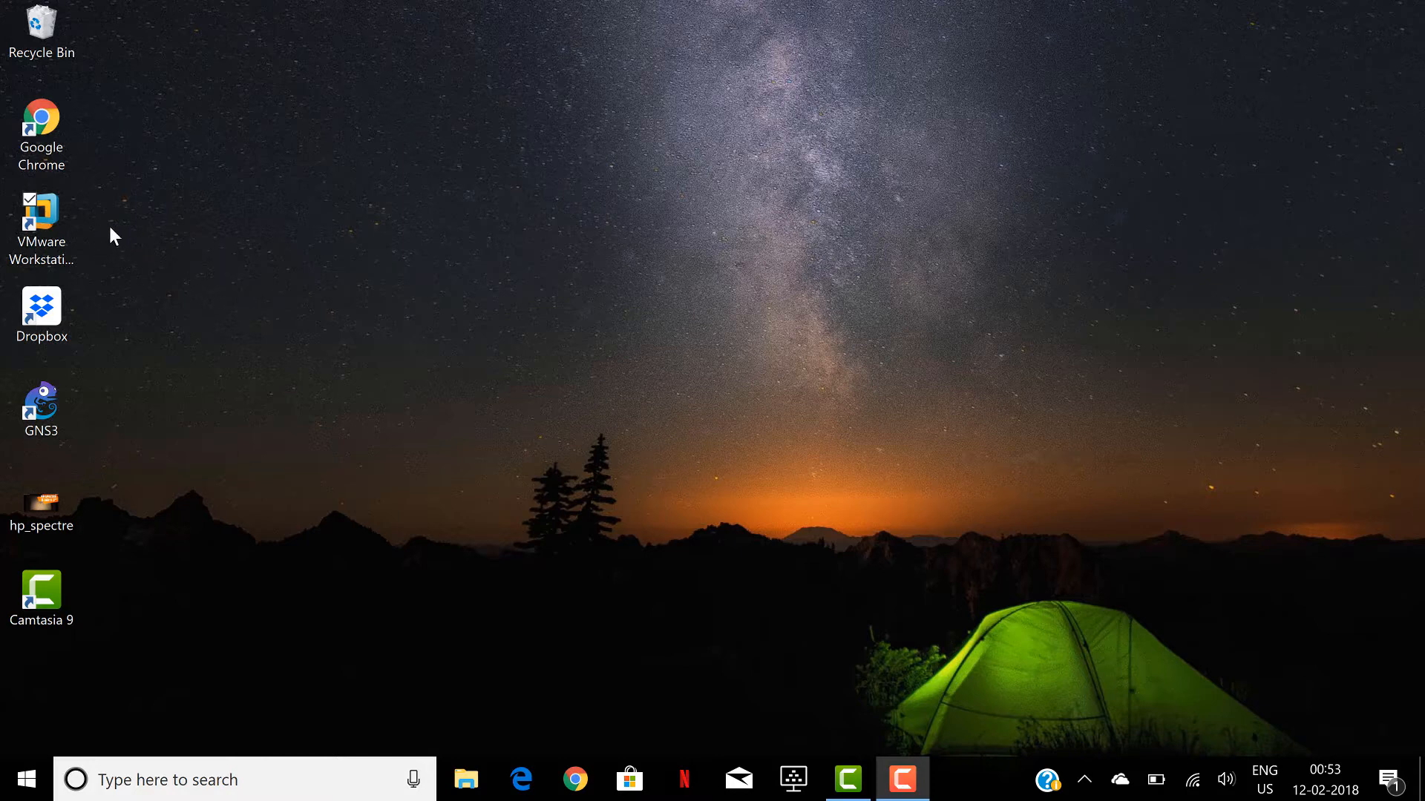
- Launch VMware Workstation from the desktop shortcut and bring up the GNS3 VM's details
left_click(41, 218)
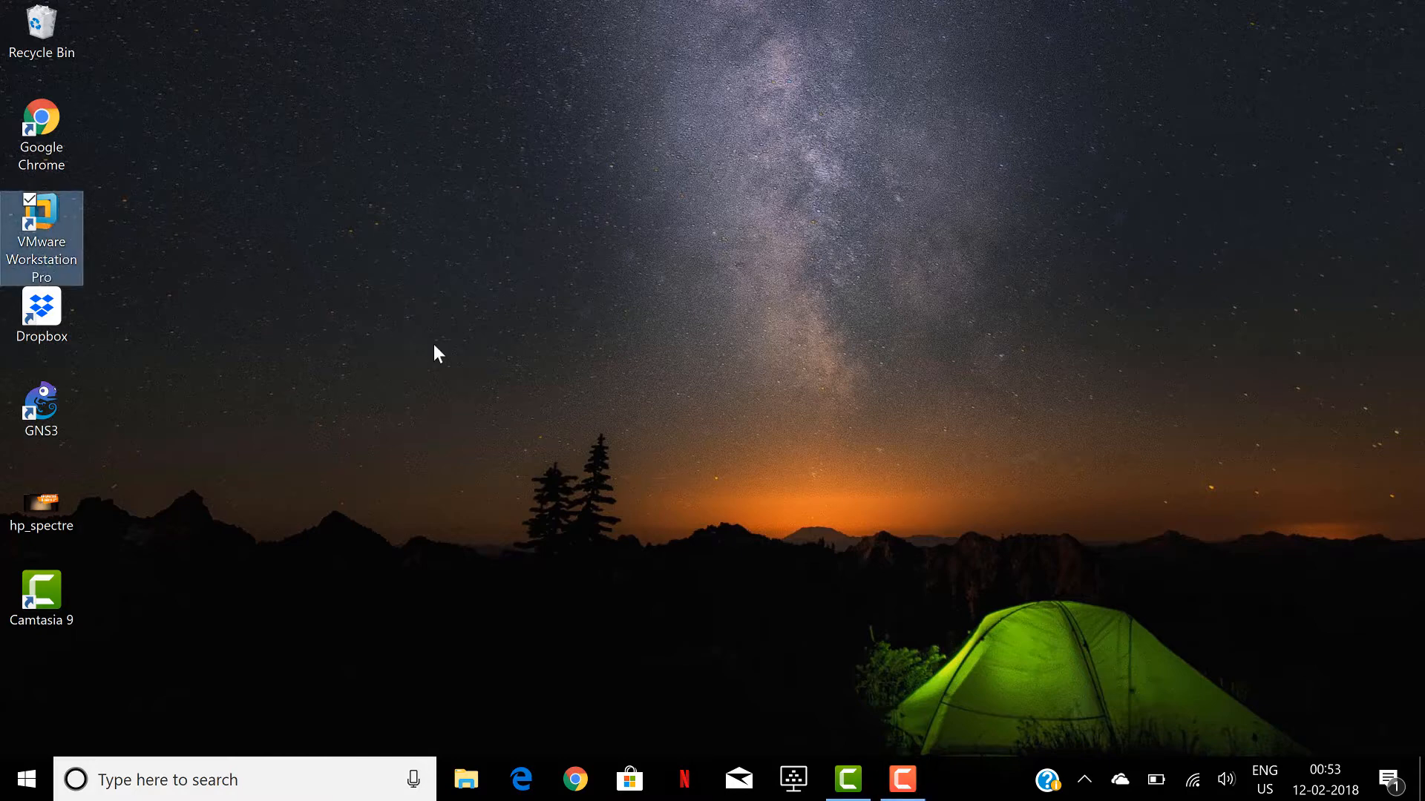
mouse_move(534, 433)
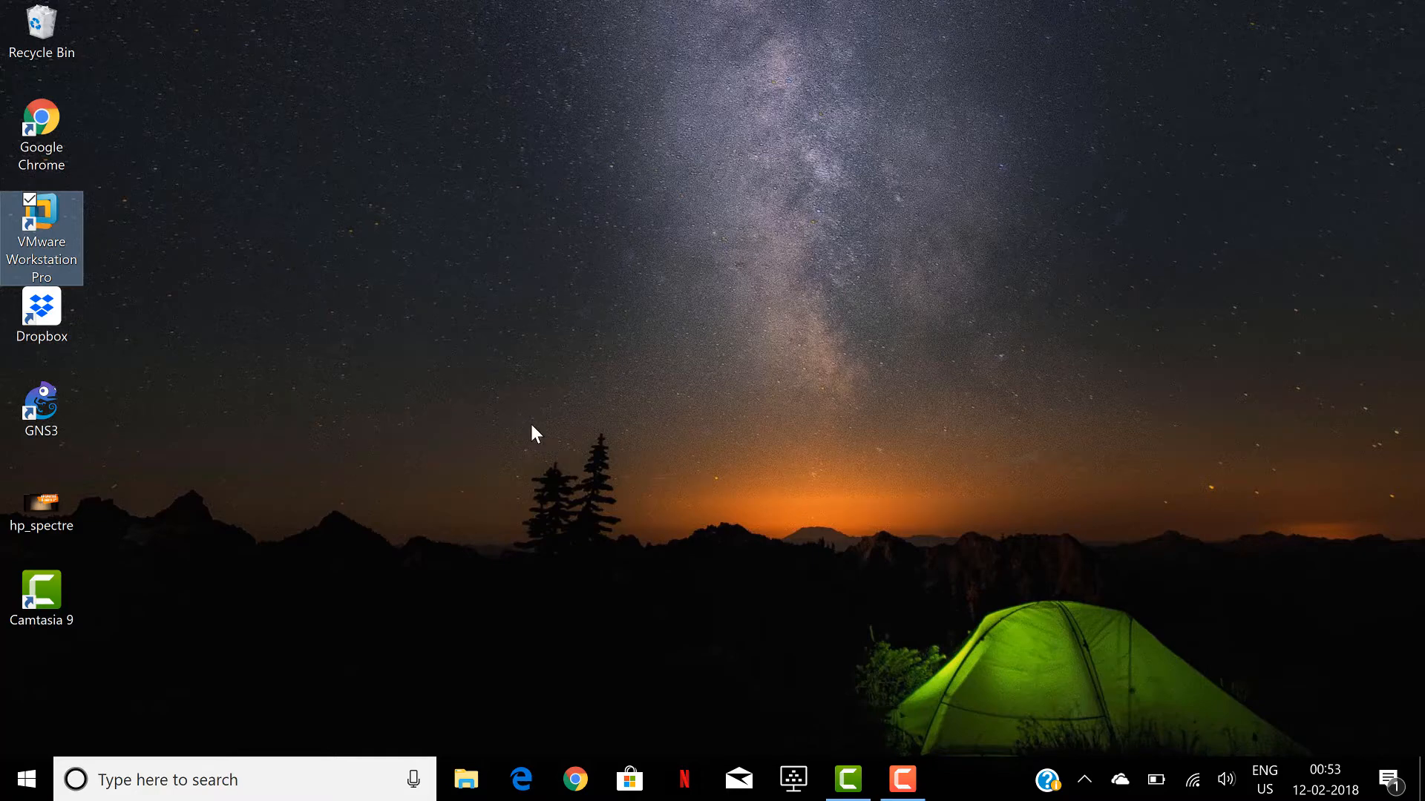
double_click(41, 220)
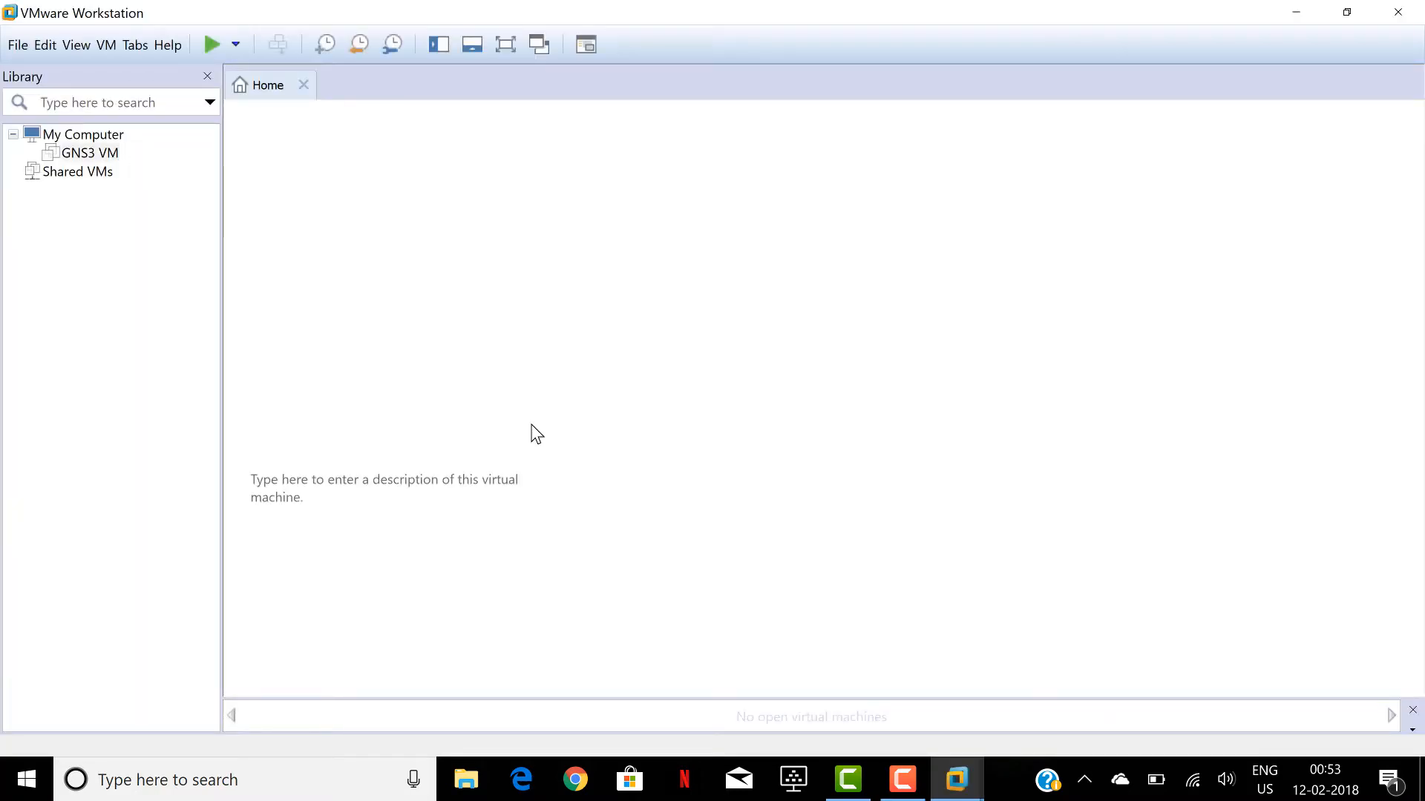
double_click(89, 153)
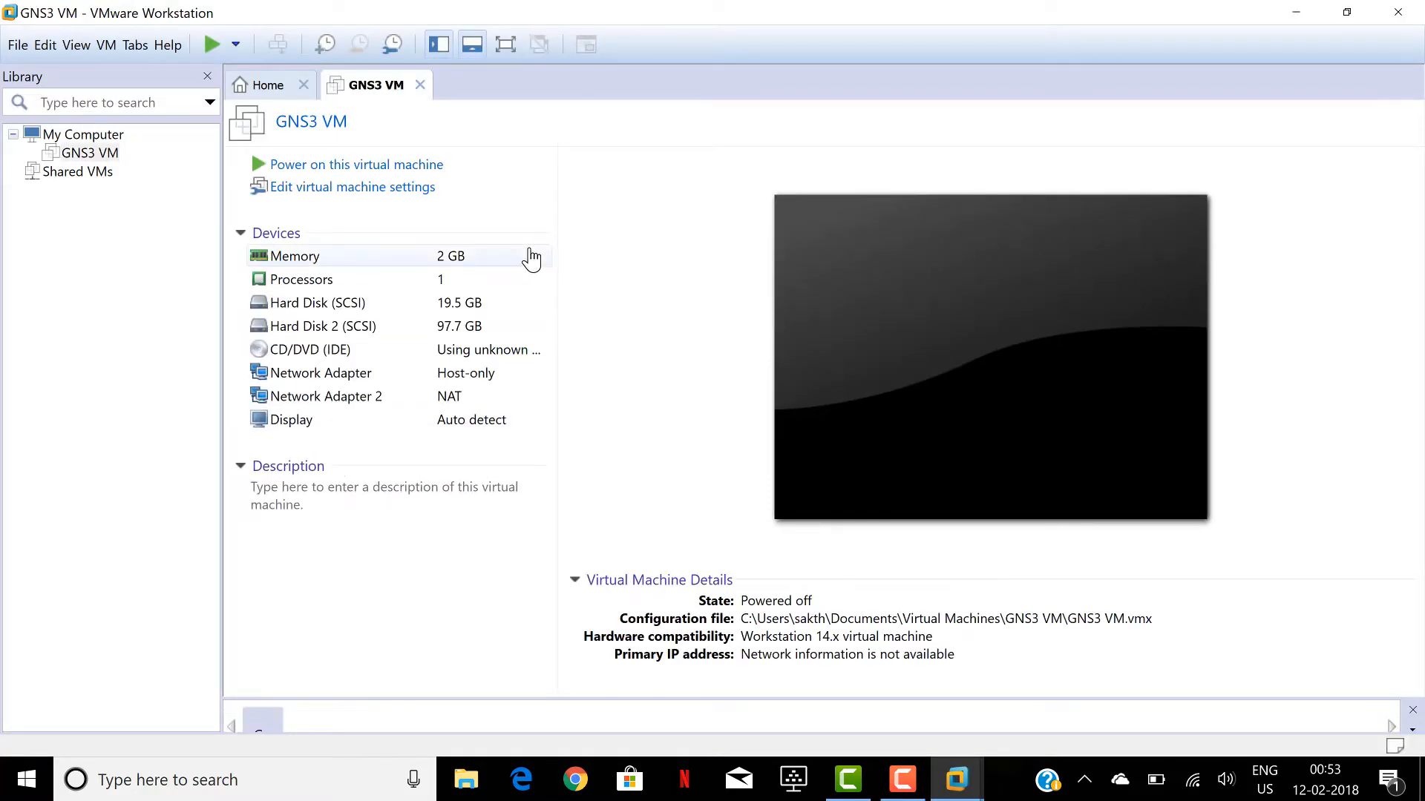
mouse_move(199, 188)
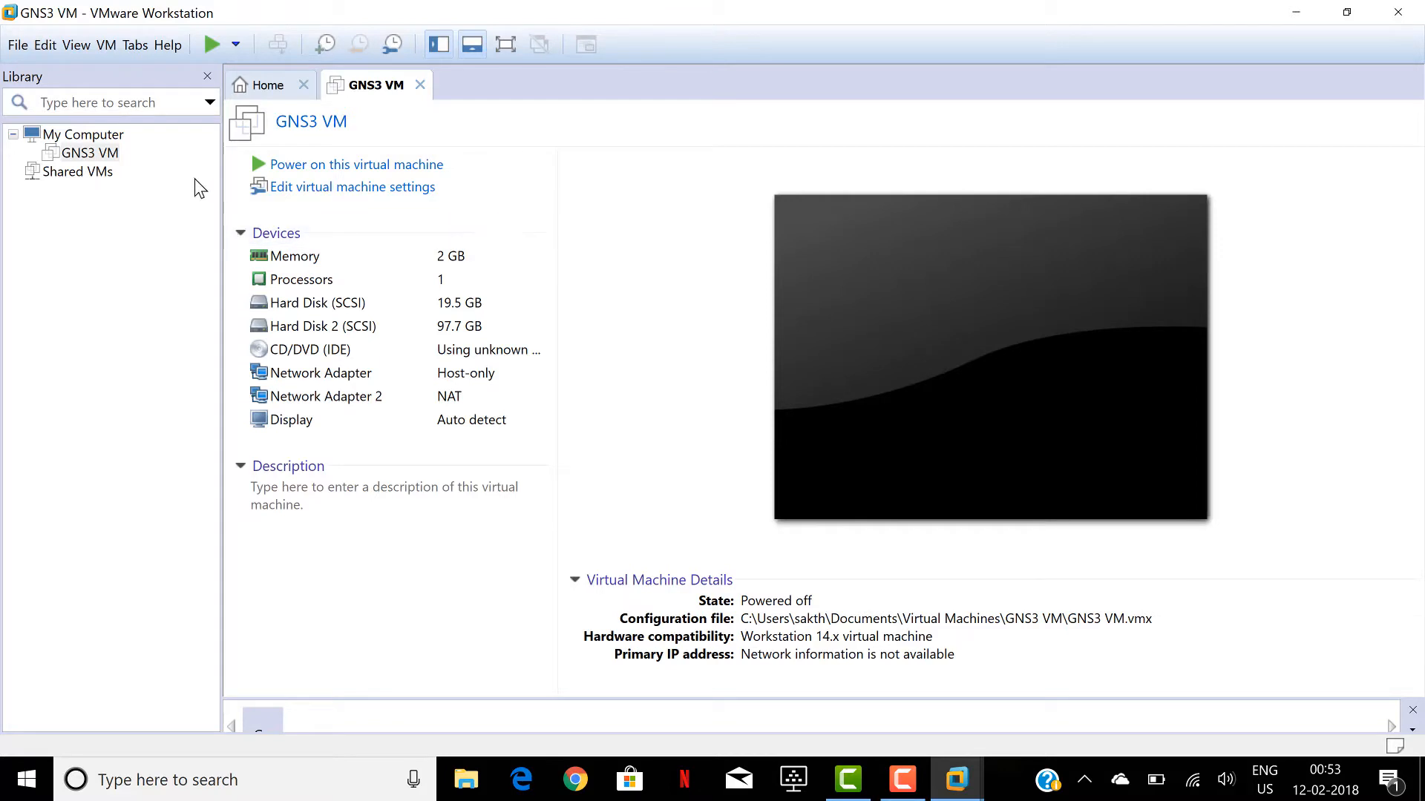
mouse_move(88, 153)
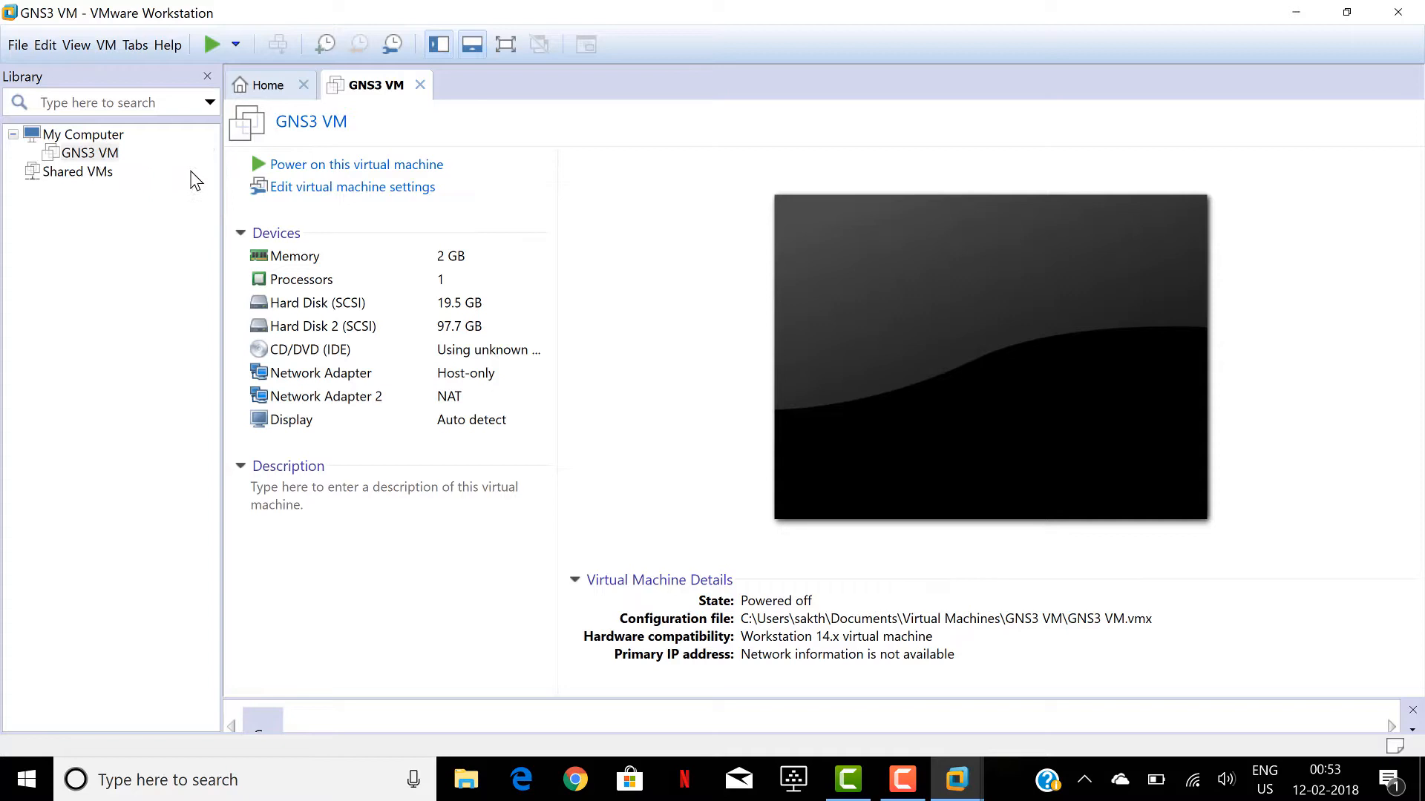
mouse_move(355, 165)
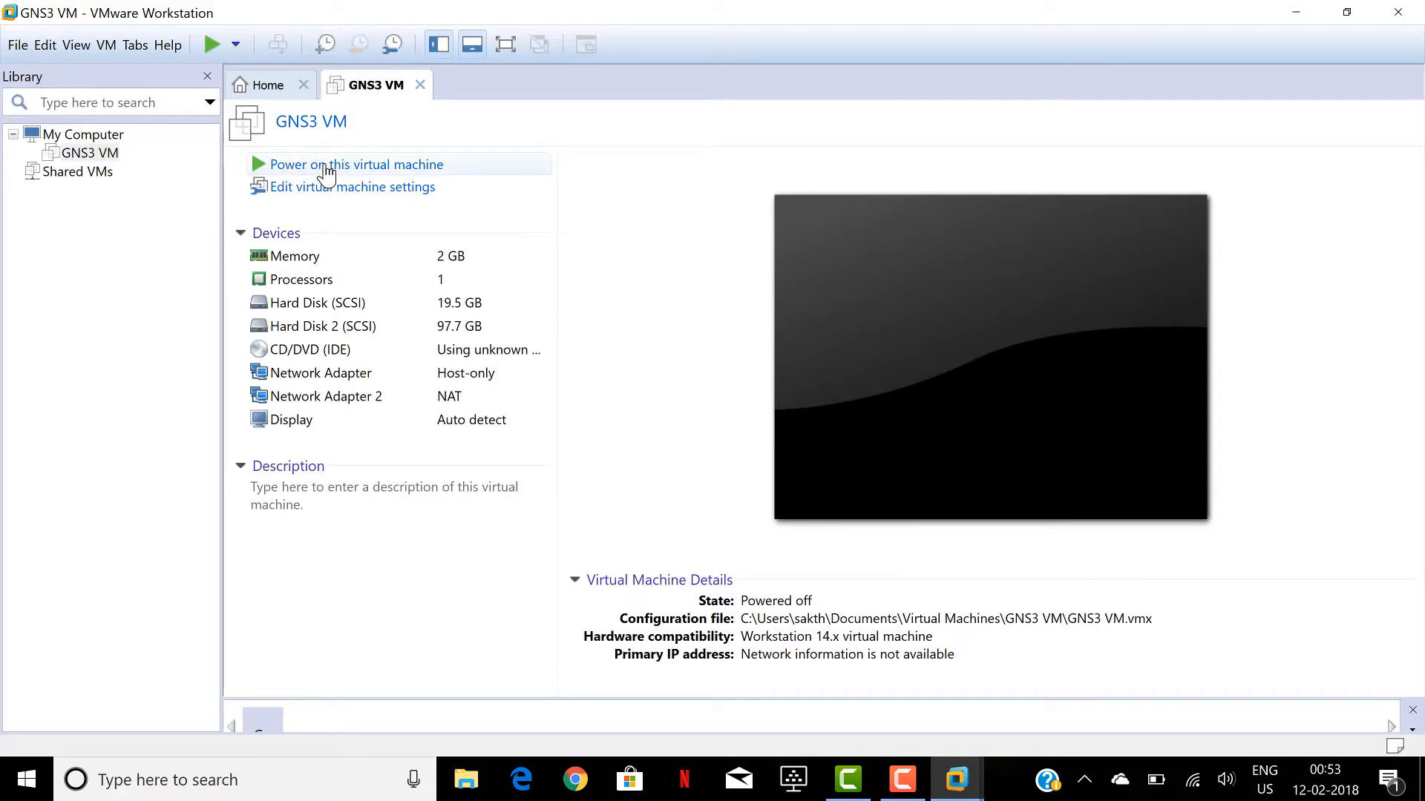
mouse_move(371, 173)
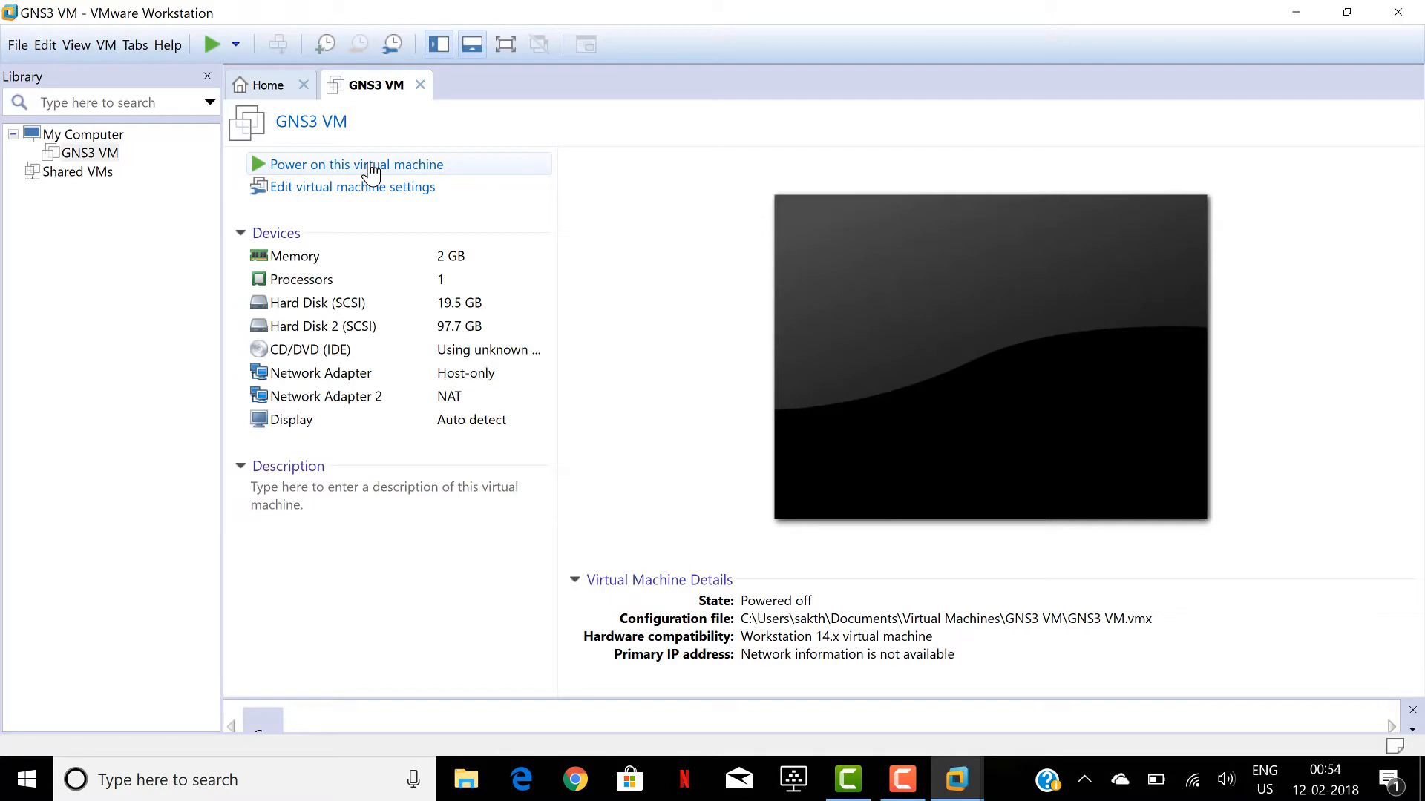
- Attempt to power on the GNS3 VM and dismiss the Intel VT-x disabled error
left_click(355, 165)
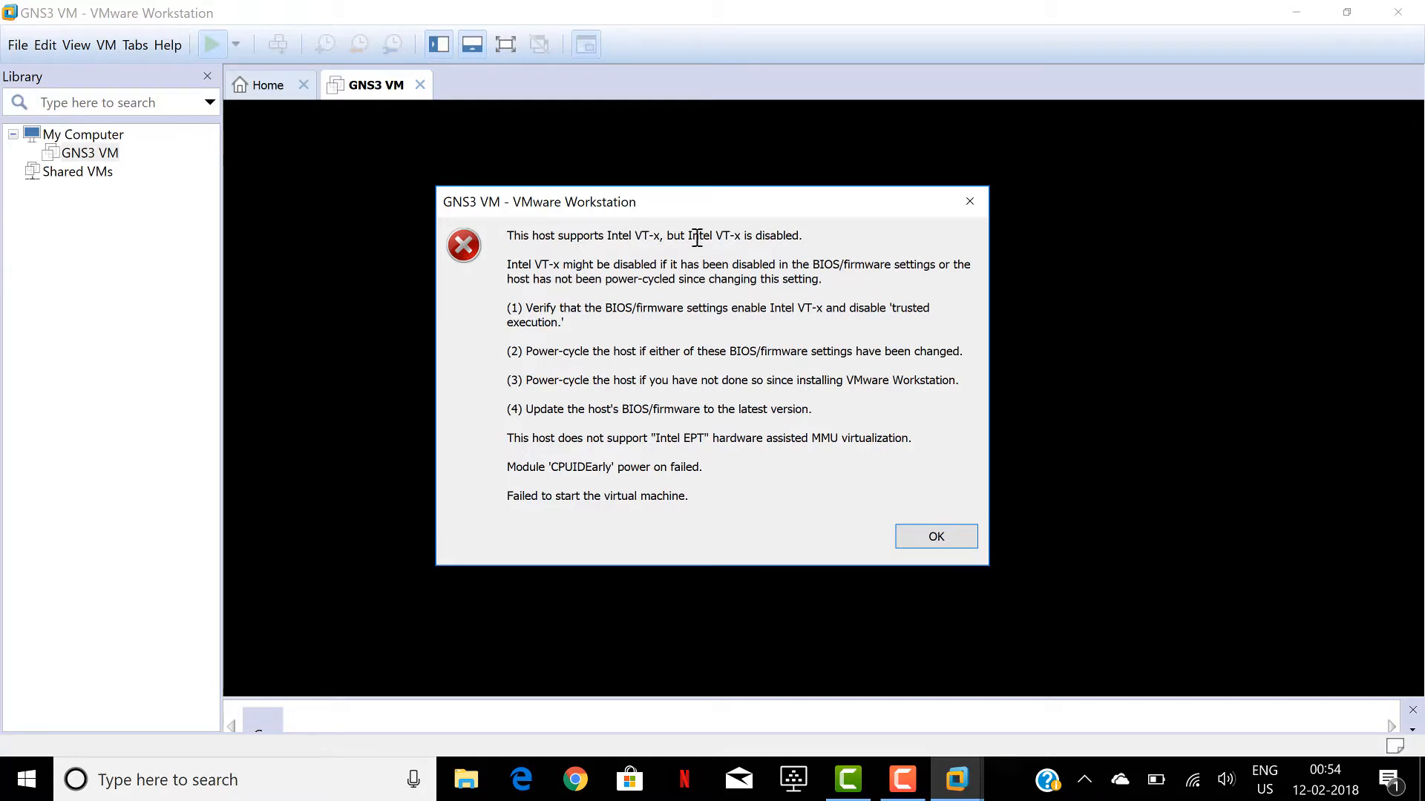
mouse_move(732, 236)
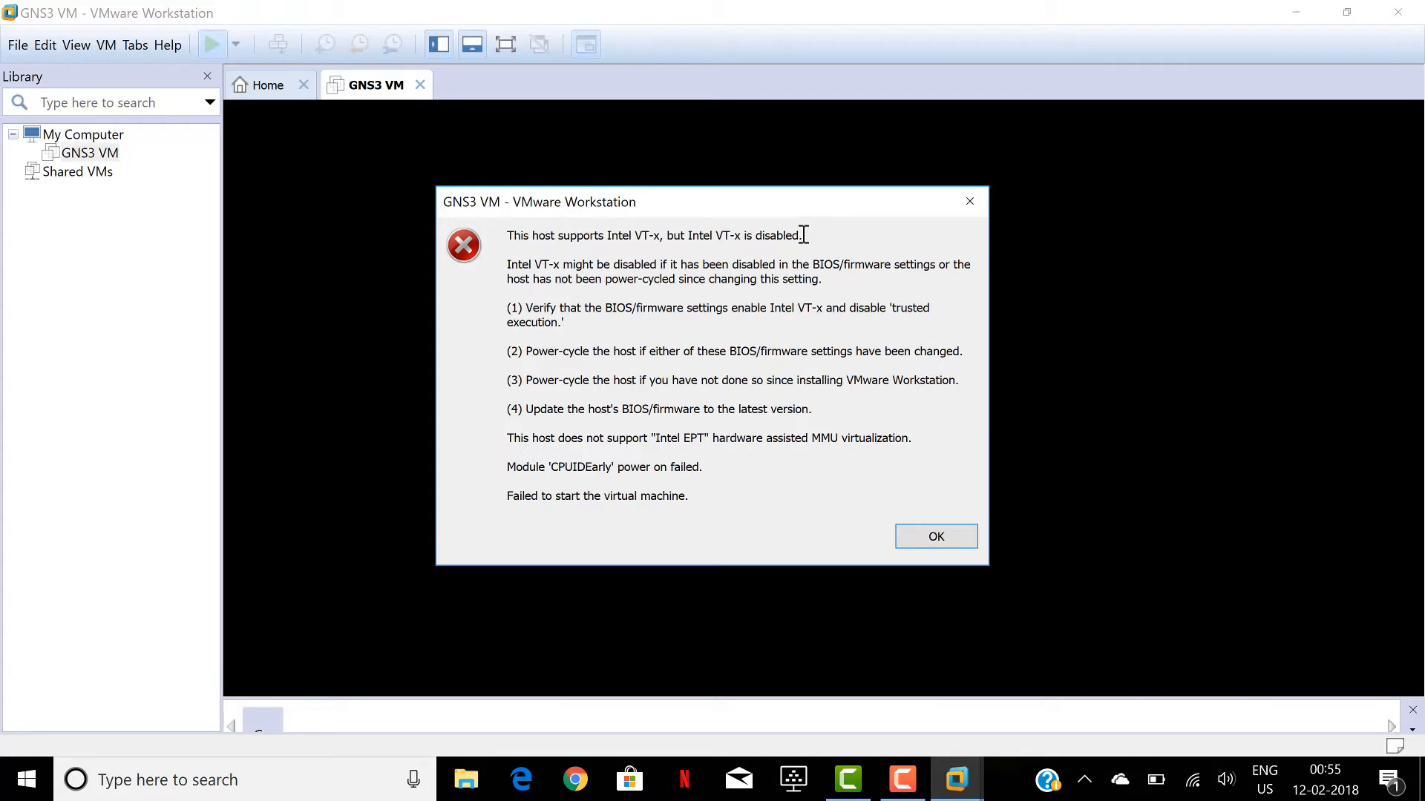
mouse_move(862, 324)
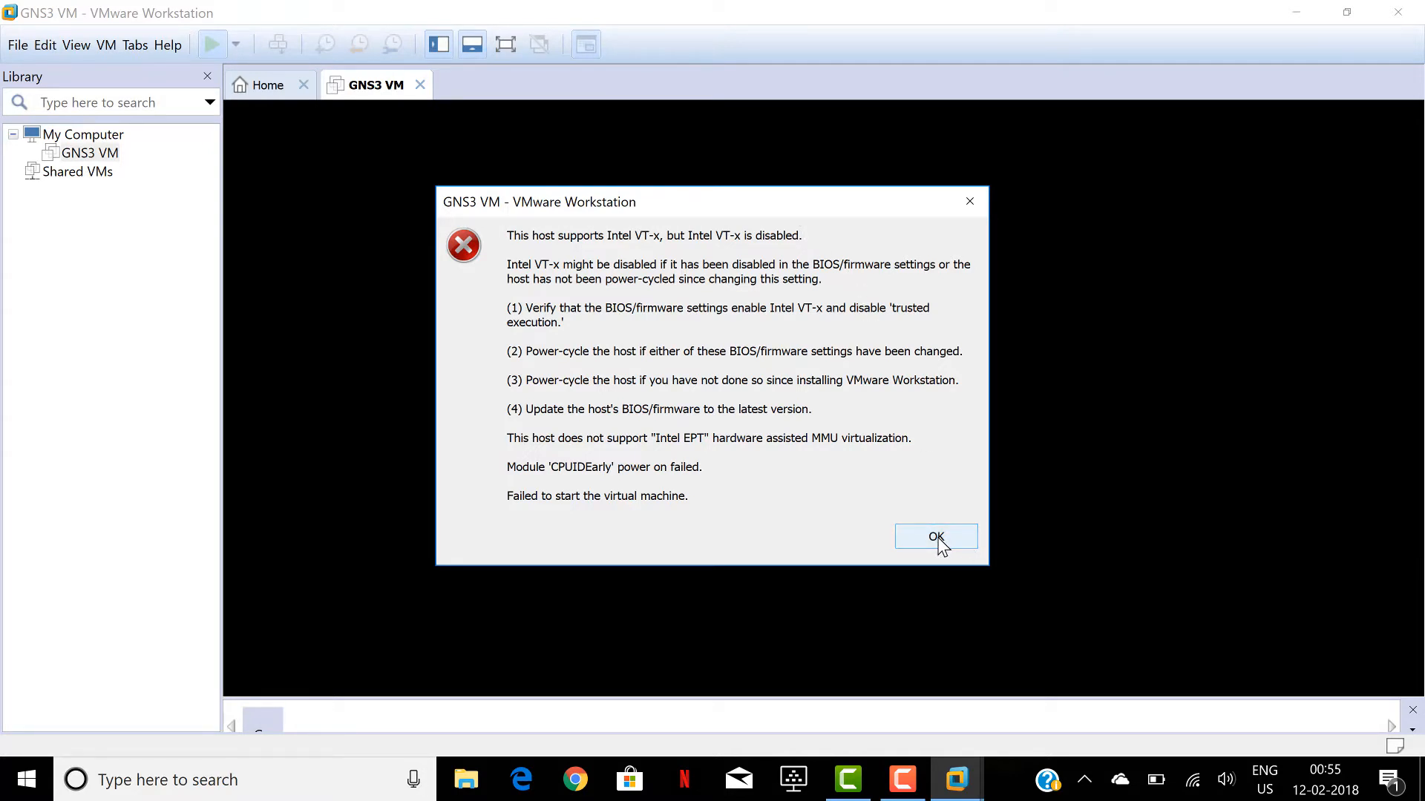
left_click(935, 536)
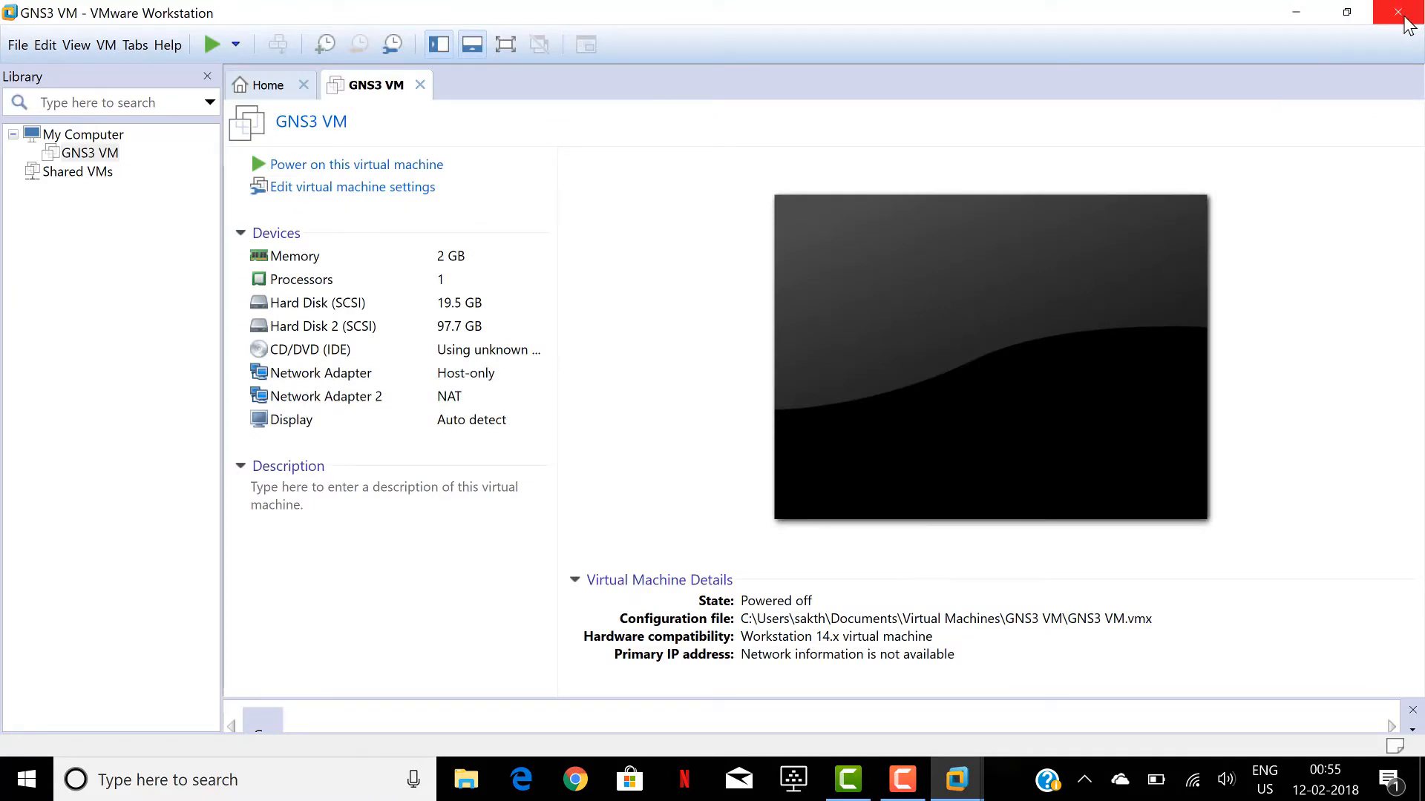
- Close VMware Workstation and restart the computer from the Shut Down Windows dialog
left_click(1396, 13)
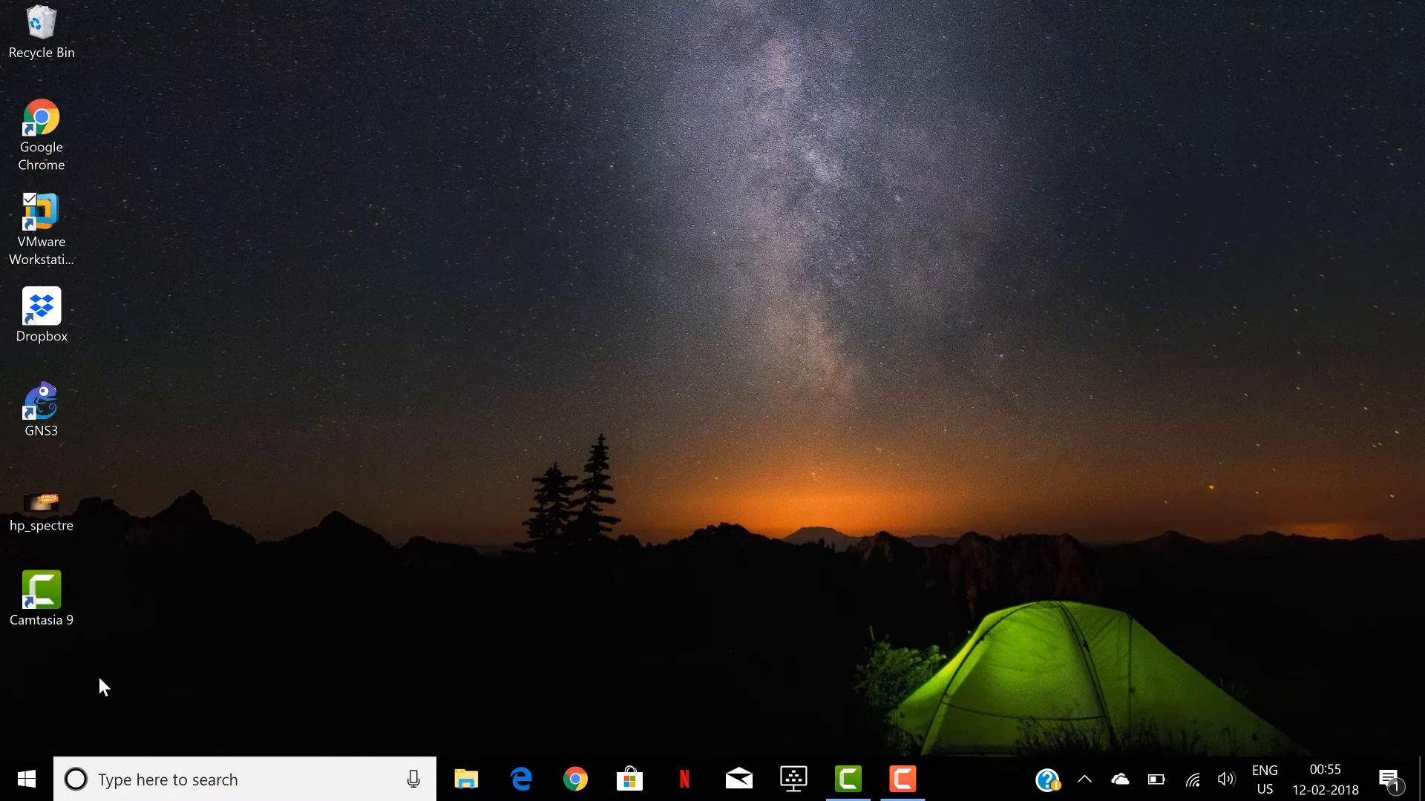
left_click(24, 780)
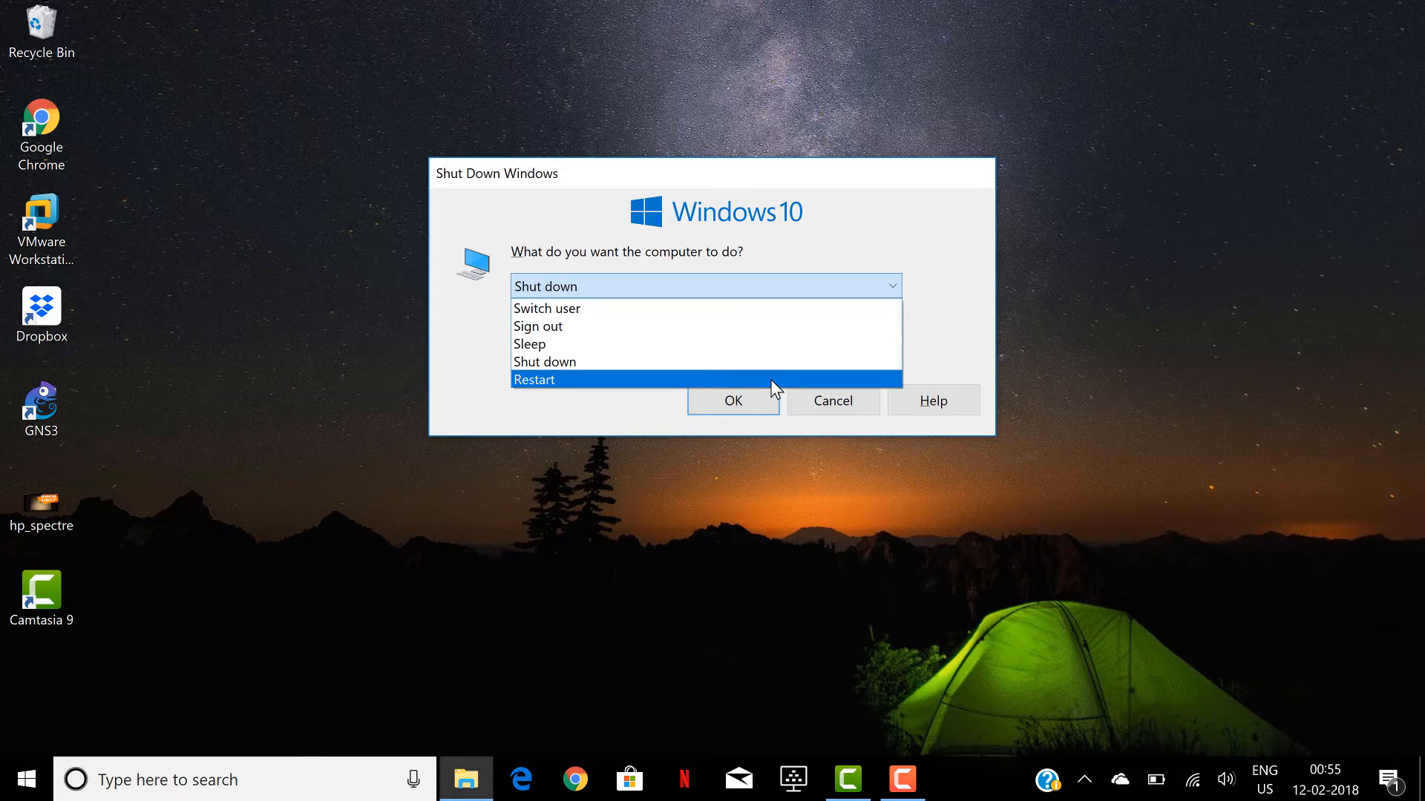
left_click(732, 401)
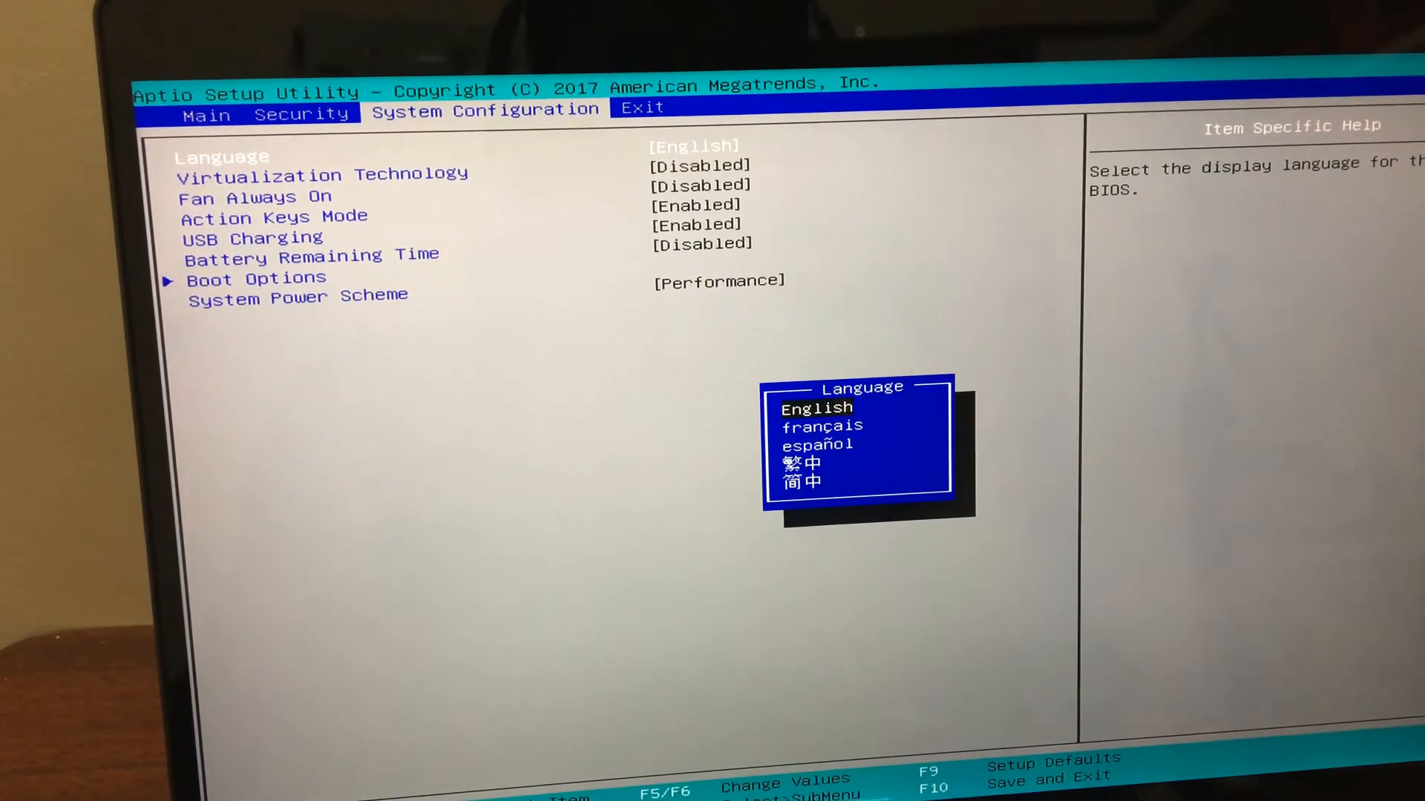
- In the BIOS System Configuration, change Virtualization Technology to Enabled
key("Enter")
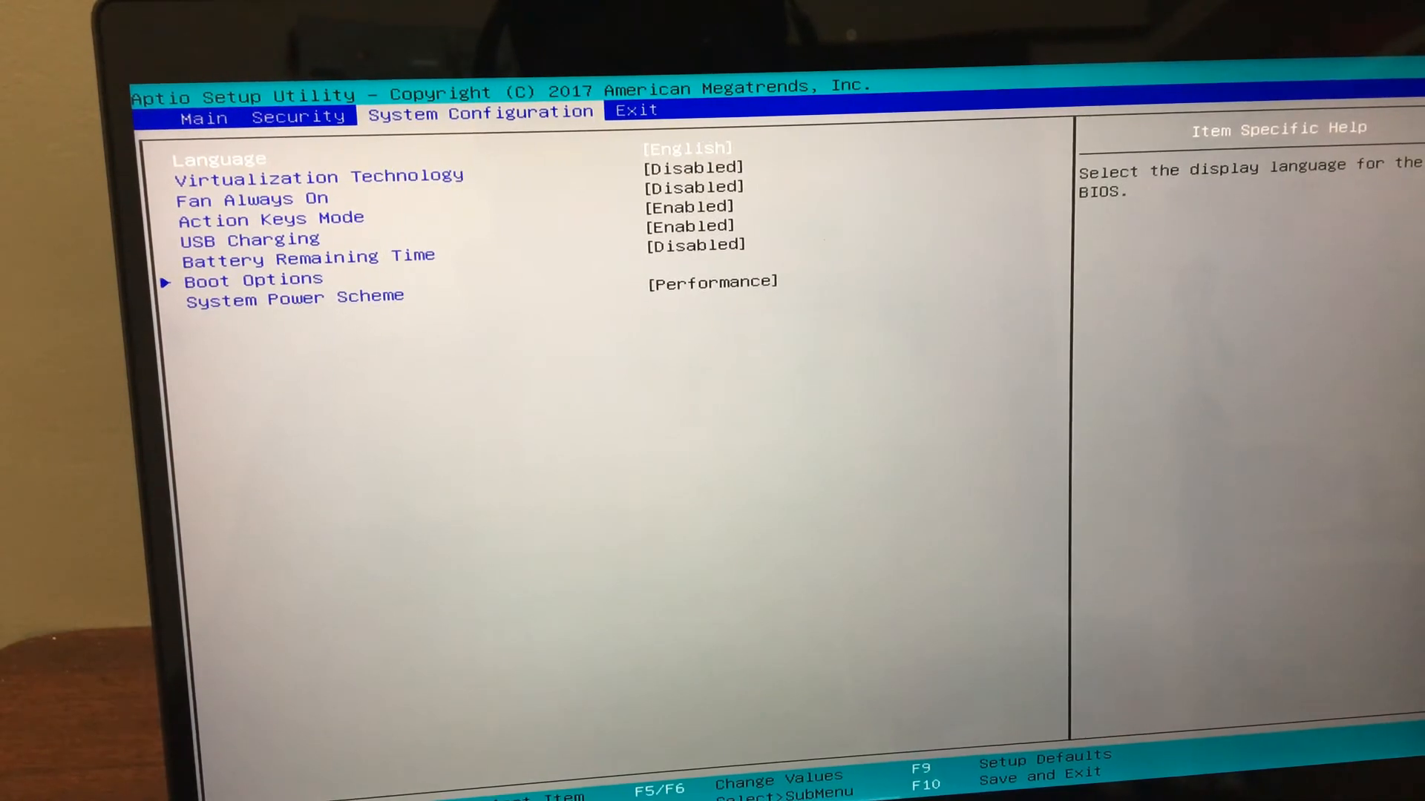
key("Down")
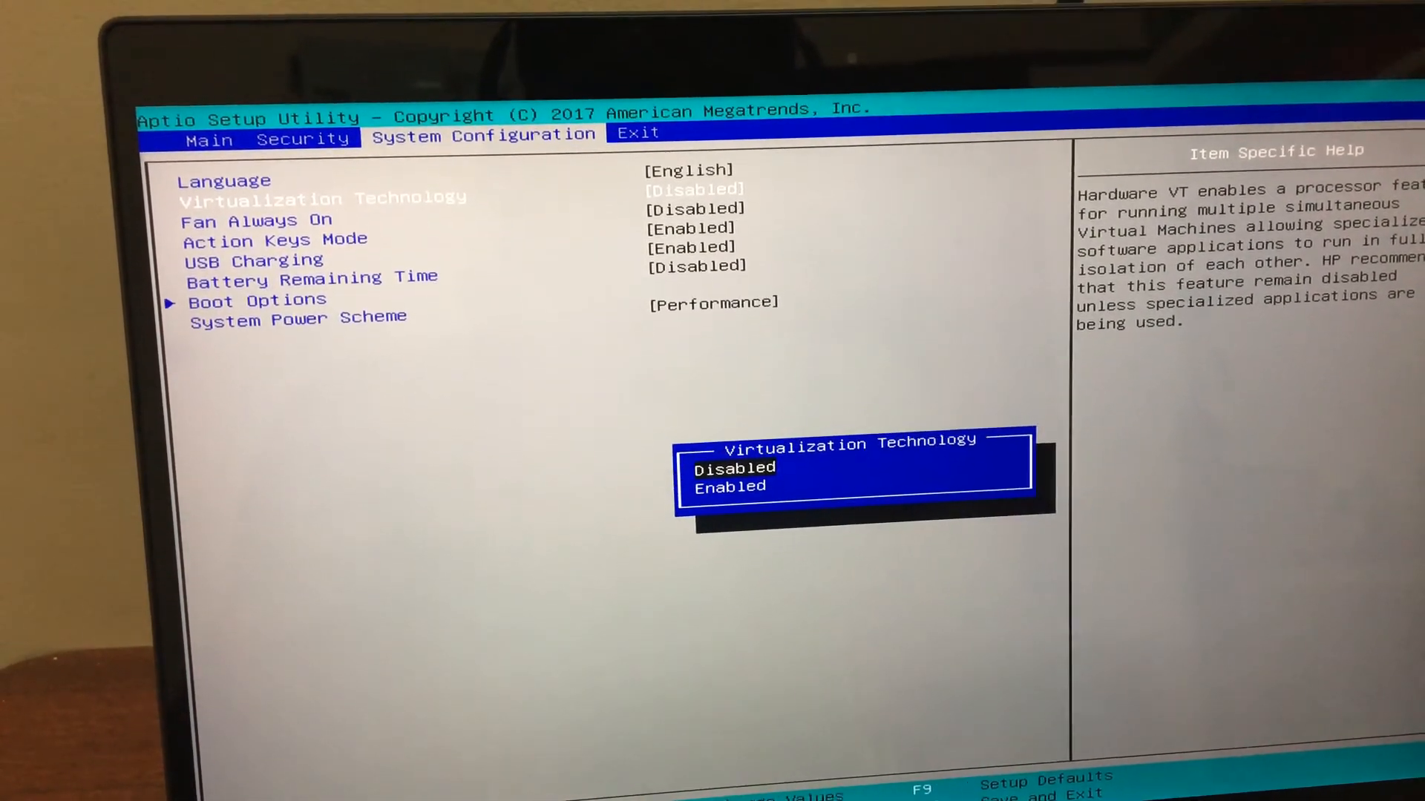
key("Down")
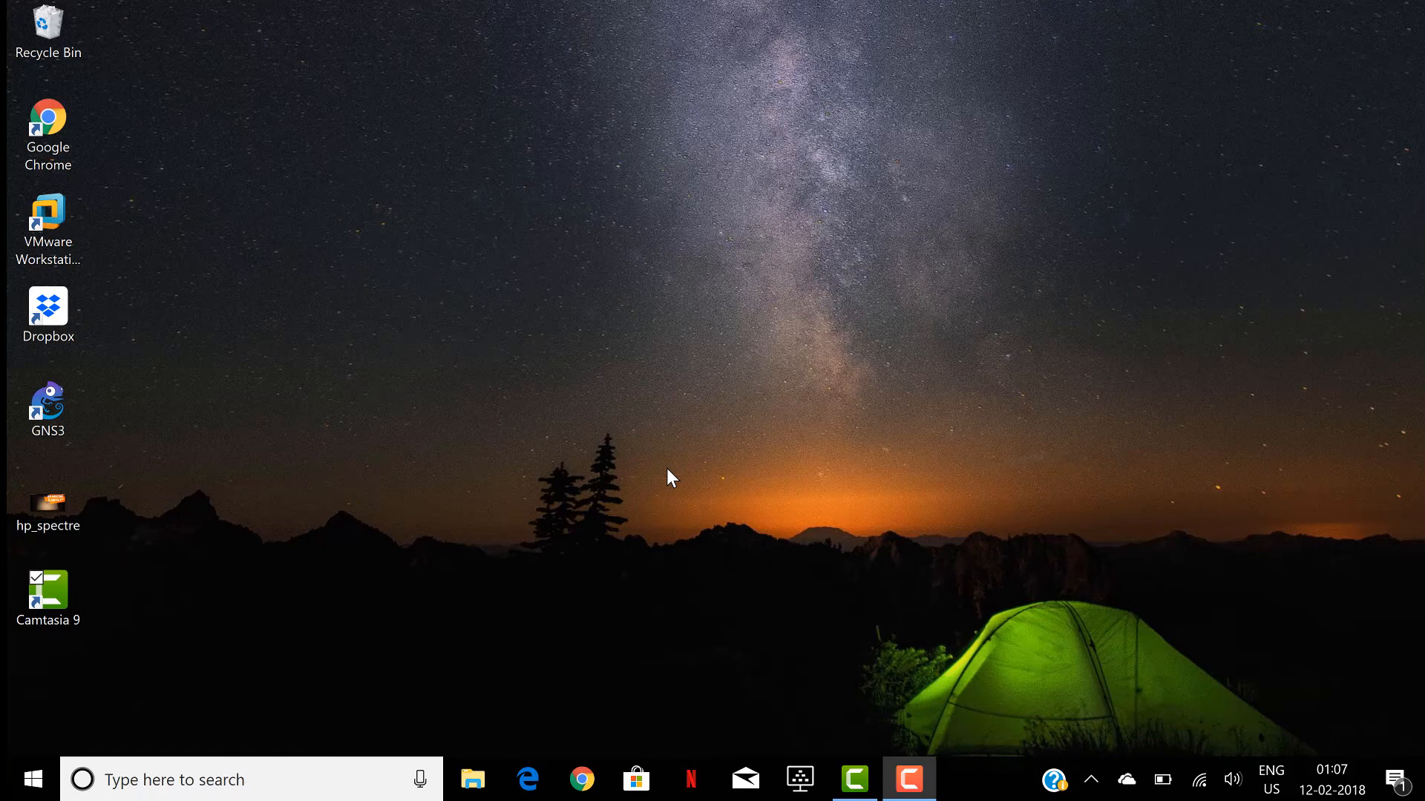
mouse_move(193, 260)
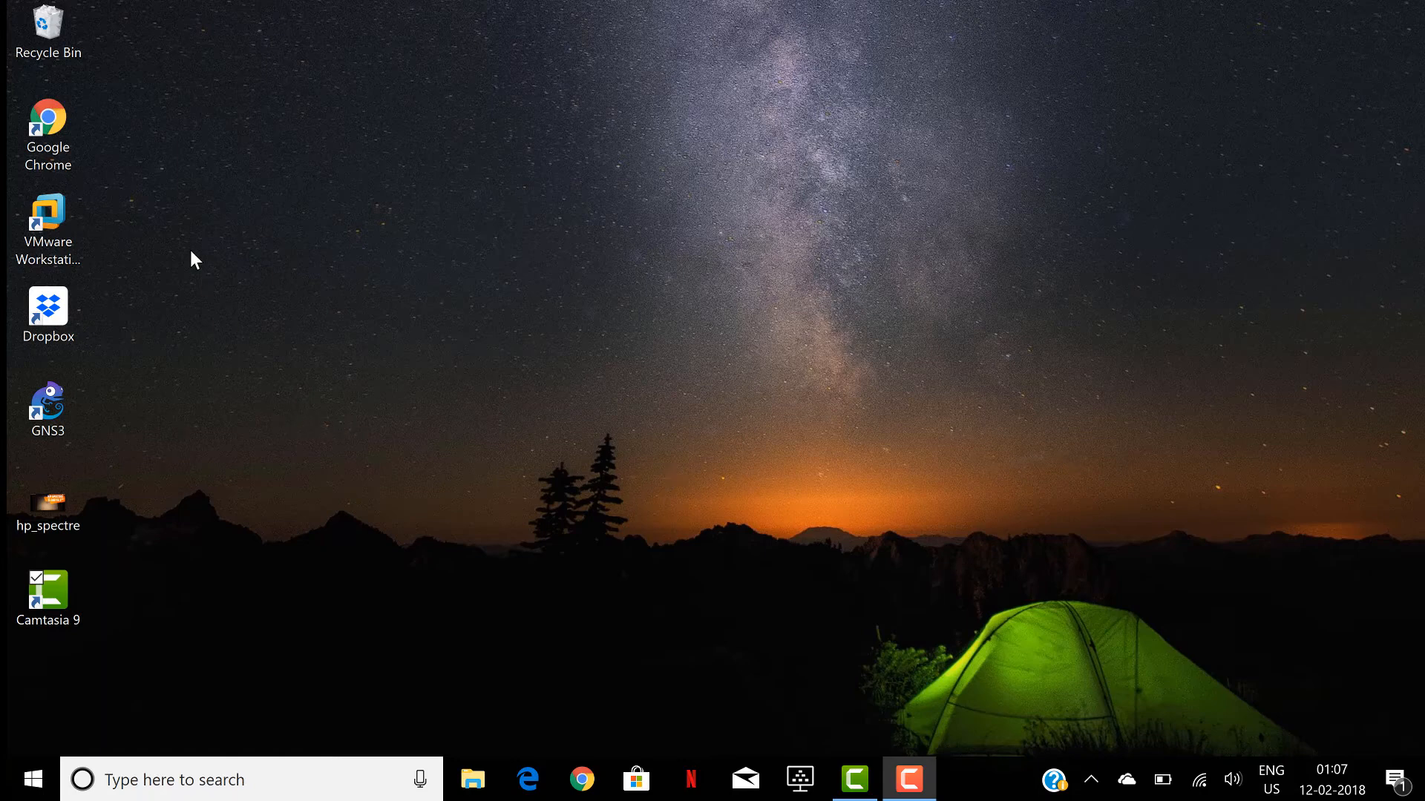
- Launch VMware Workstation Pro again from the desktop shortcut
left_click(47, 225)
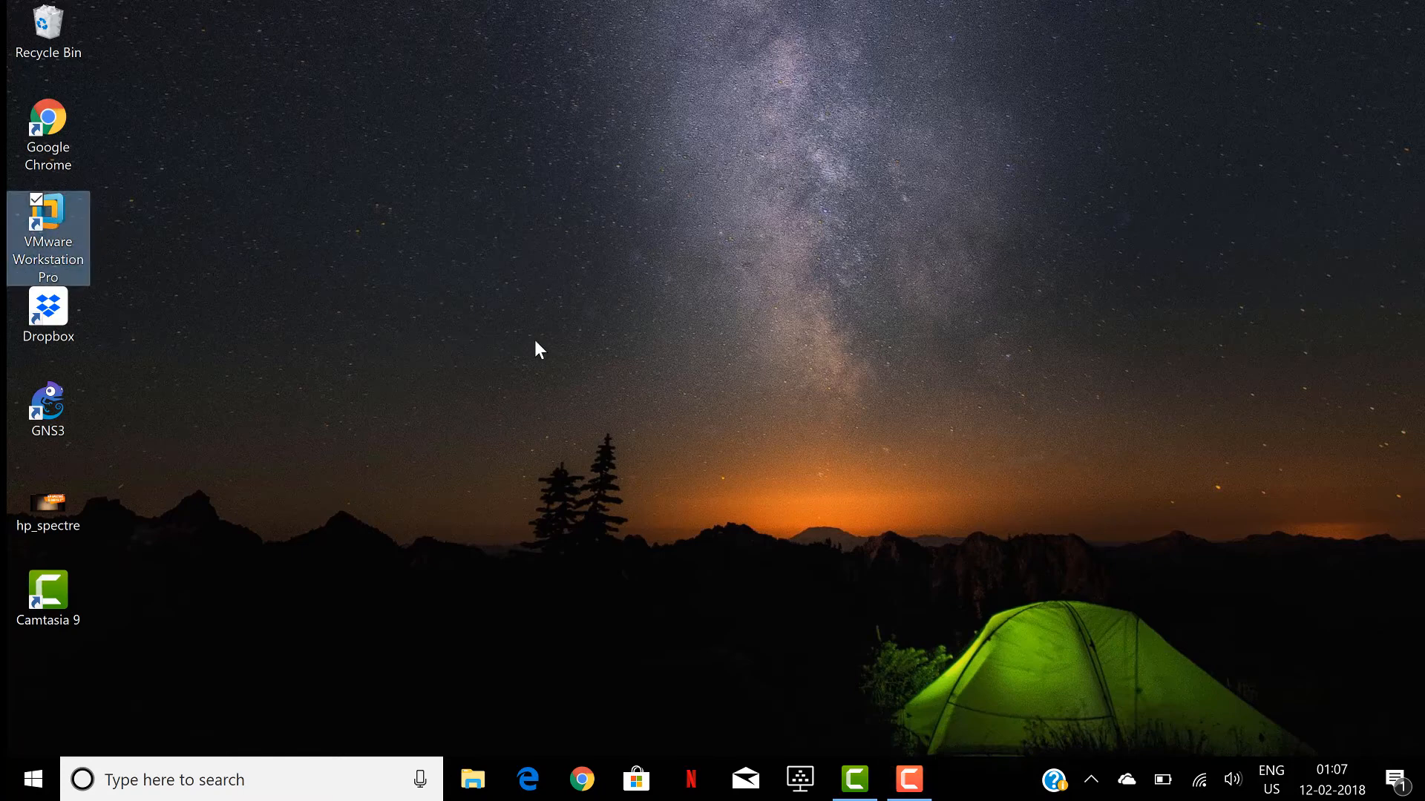
double_click(48, 218)
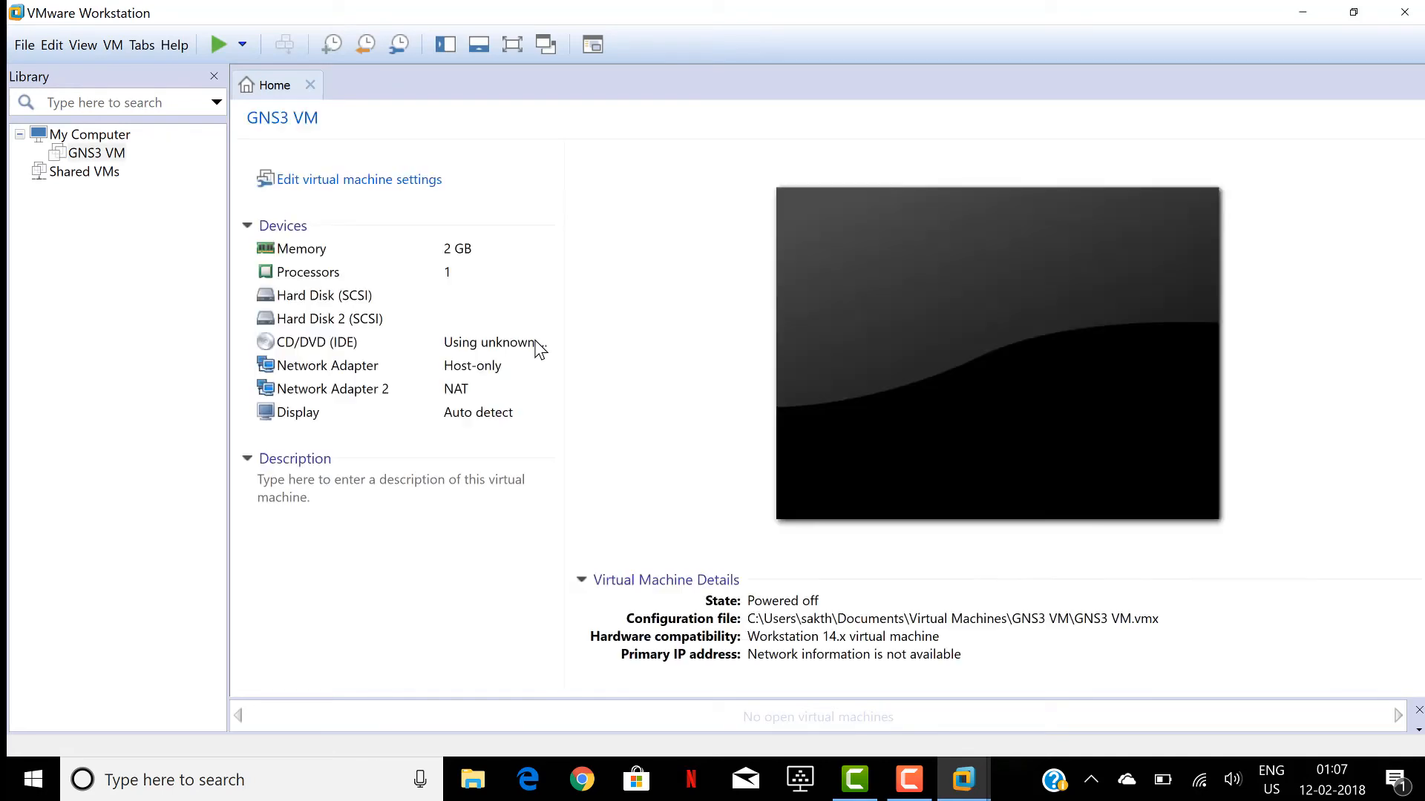
- Bring up the GNS3 VM's own tab from the Library pane
double_click(94, 153)
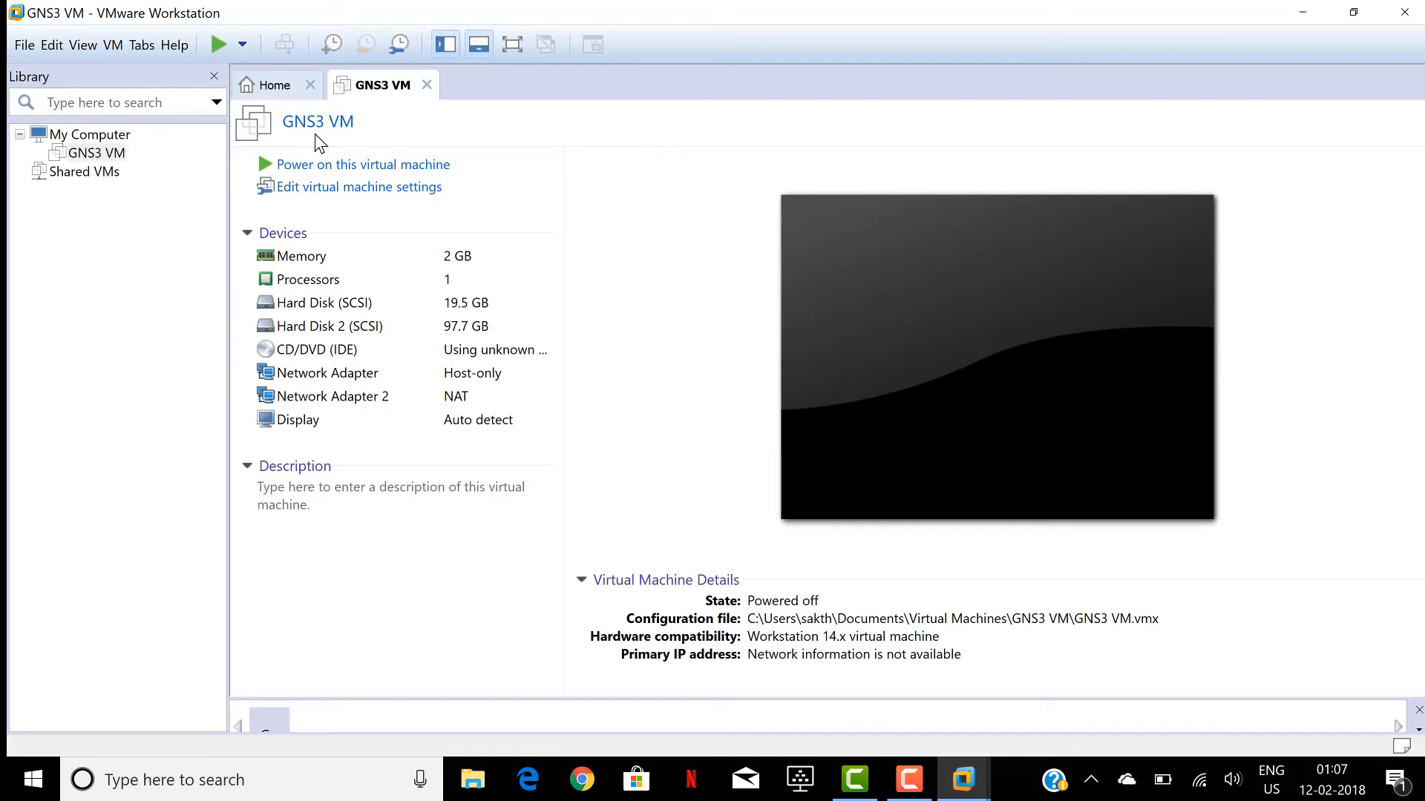
mouse_move(346, 170)
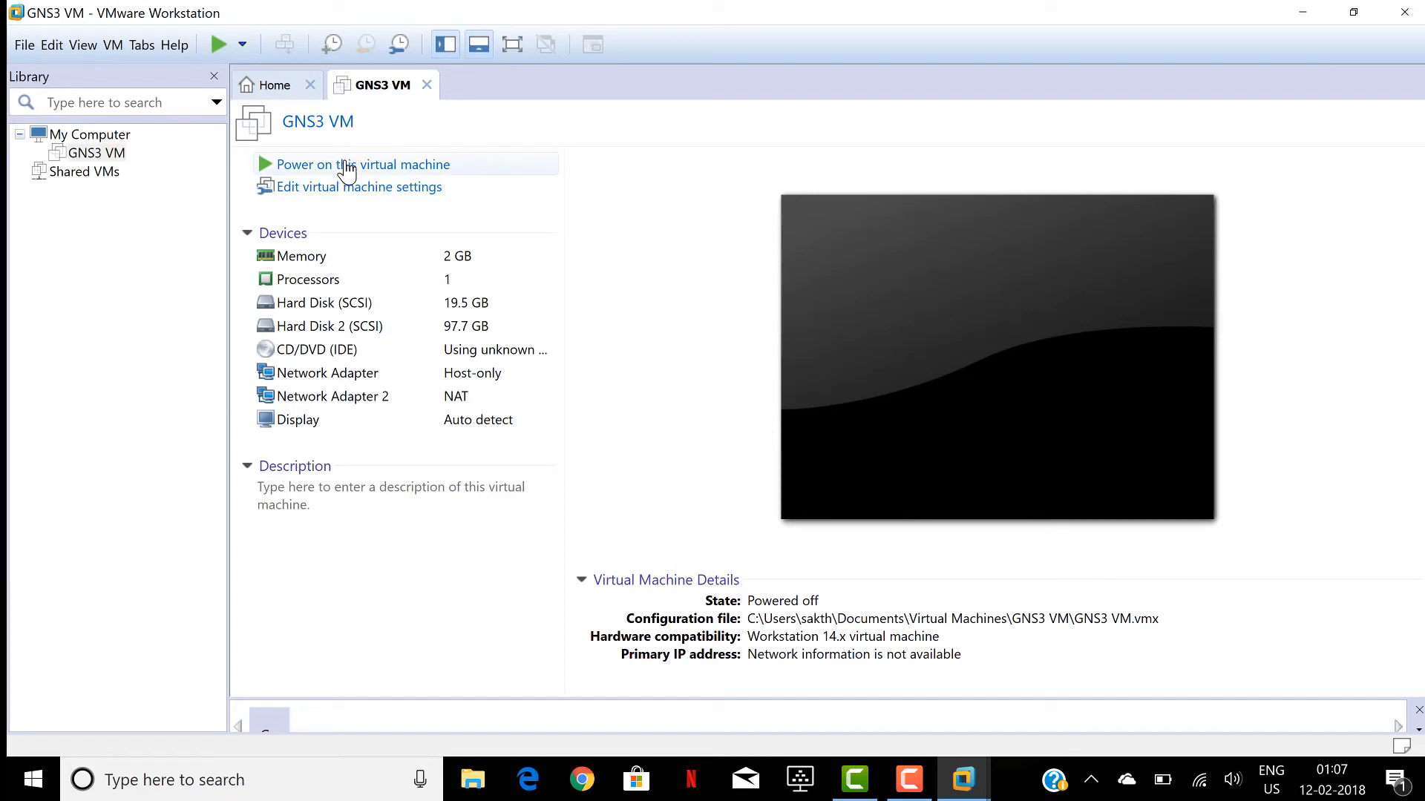
mouse_move(368, 174)
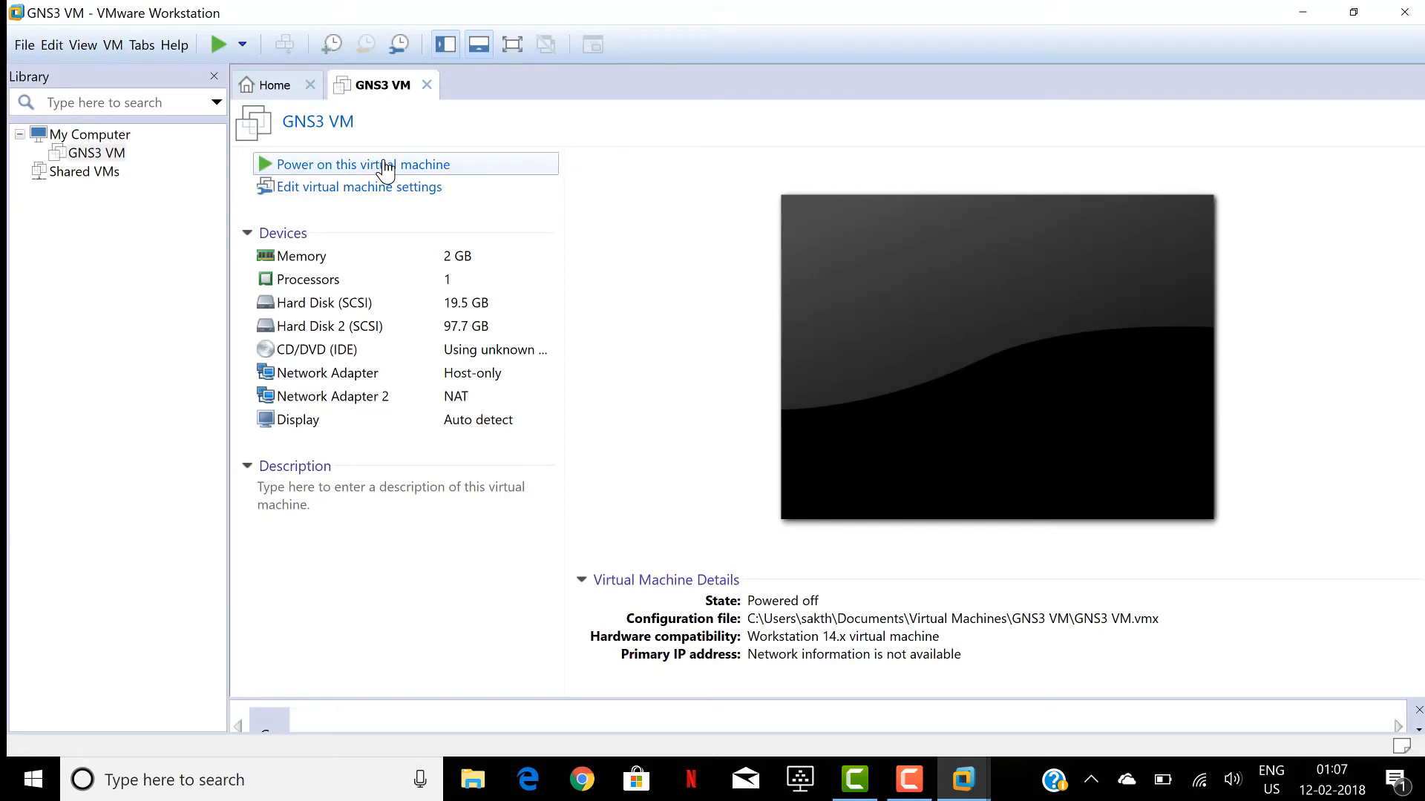
- Power on the GNS3 VM, glance at the Home page, and return to the booted VM's info screen
left_click(360, 165)
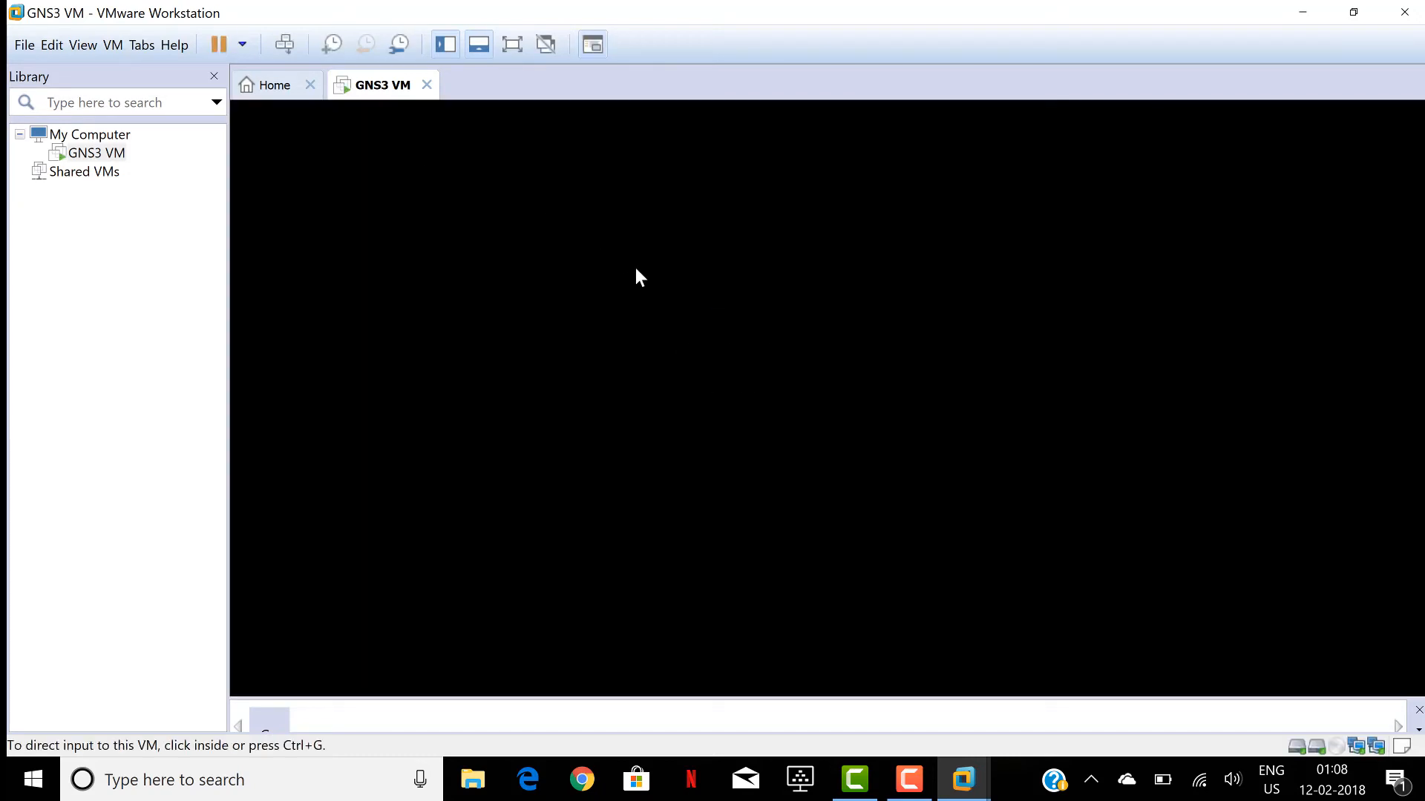
mouse_move(787, 484)
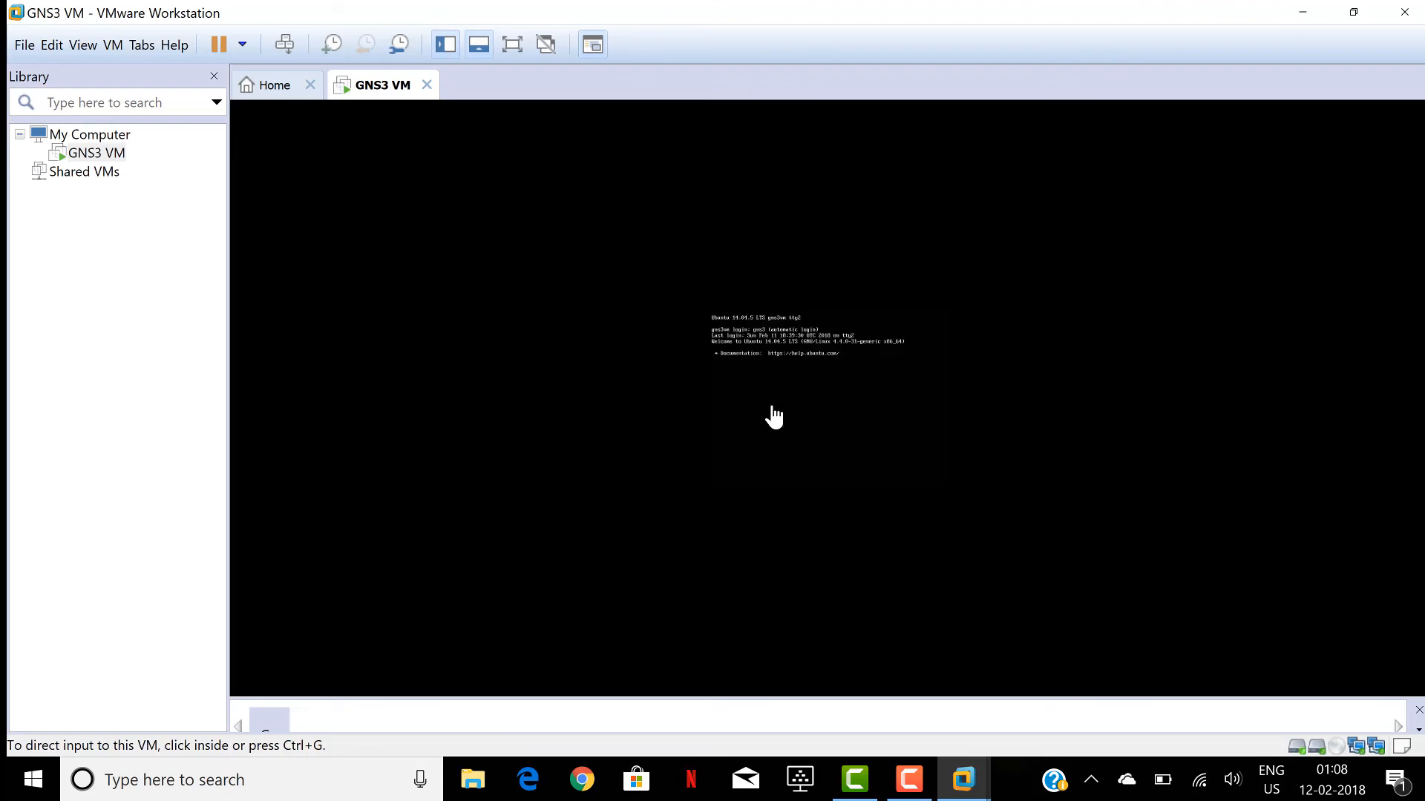
mouse_move(722, 417)
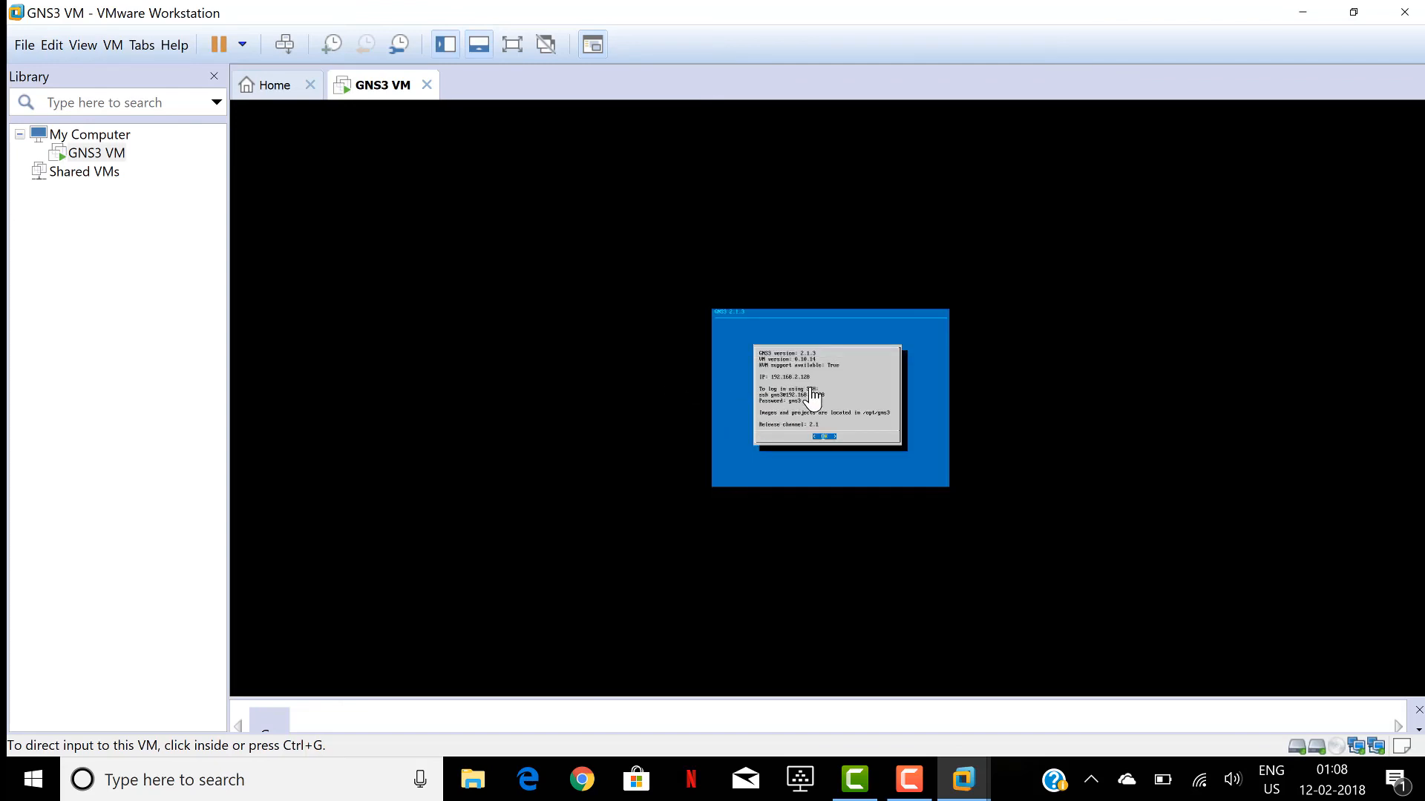
mouse_move(607, 357)
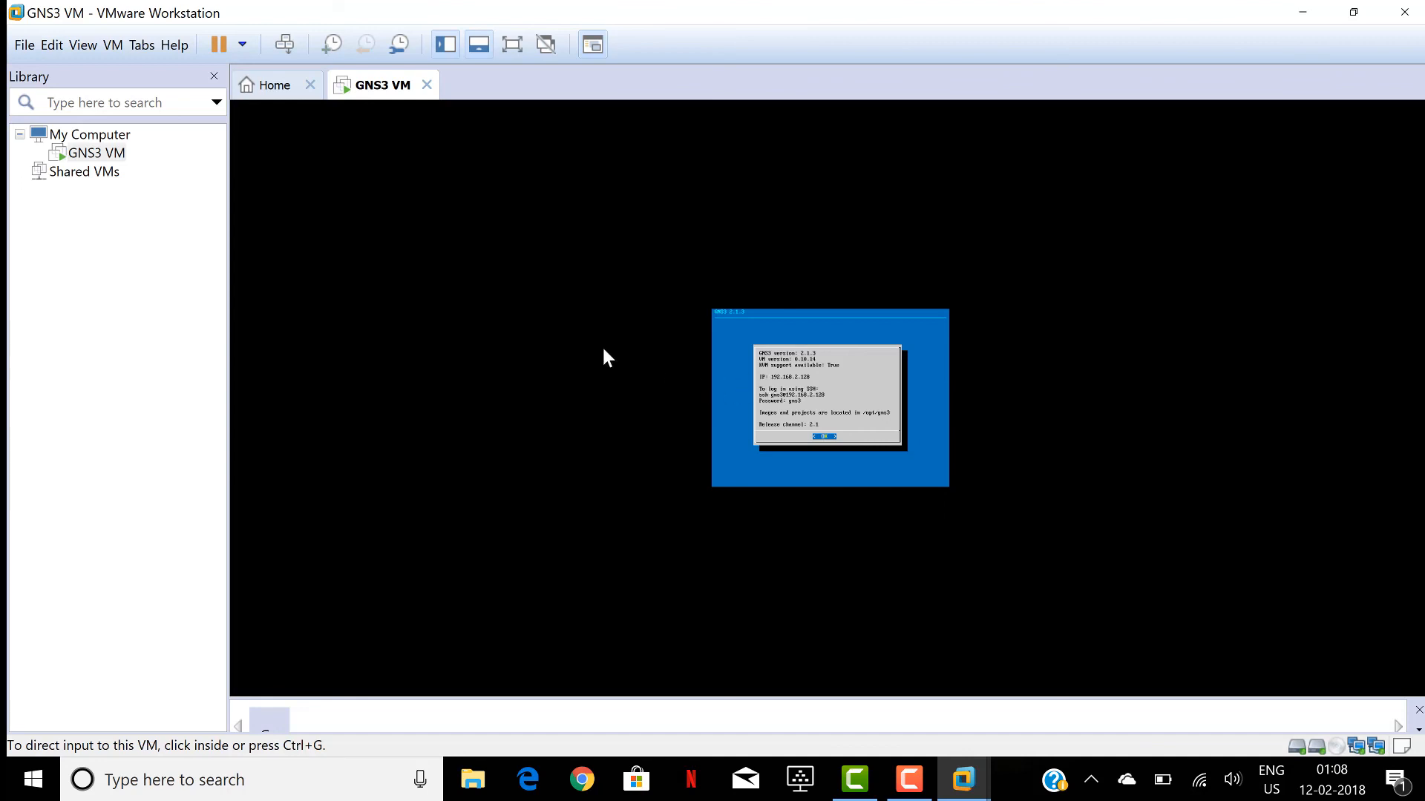
mouse_move(275, 85)
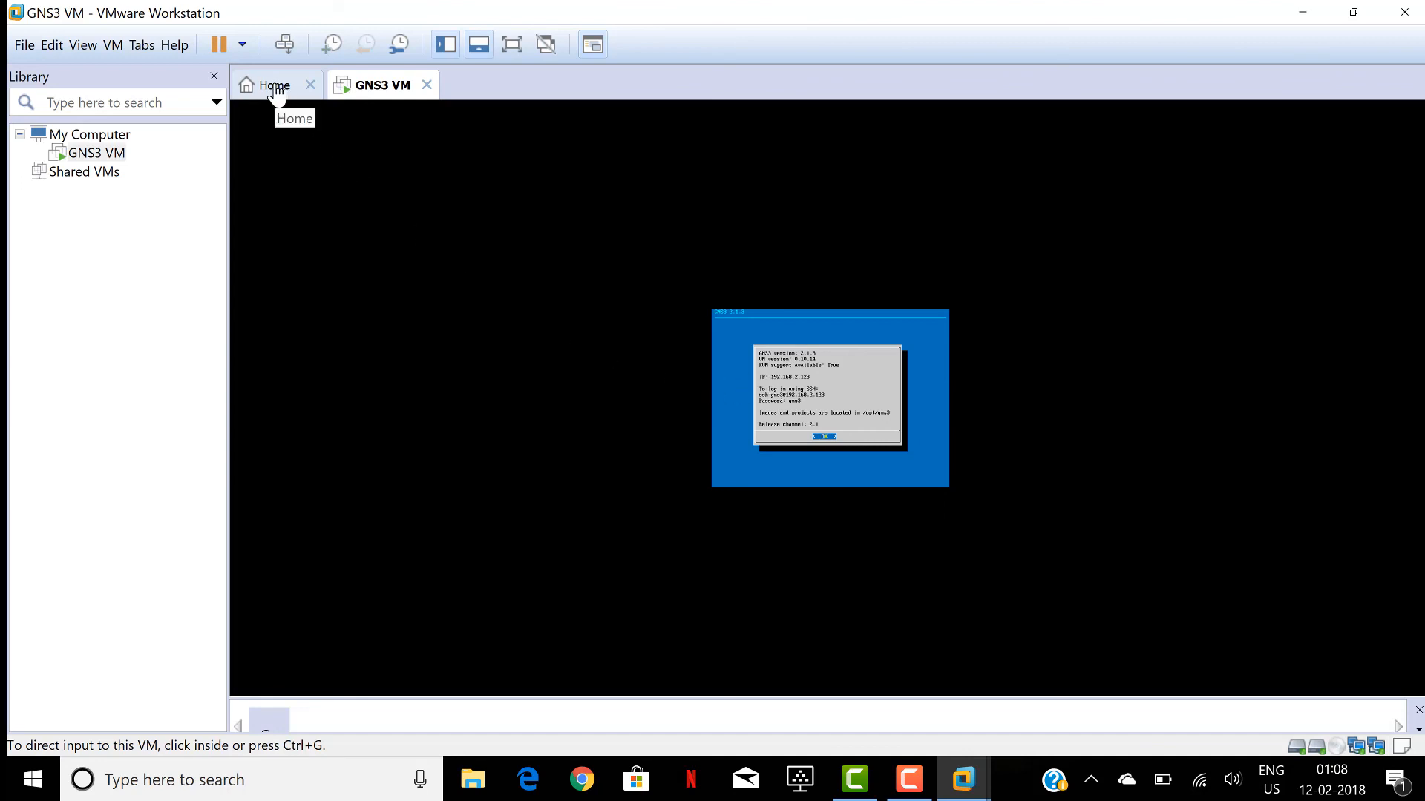
left_click(275, 84)
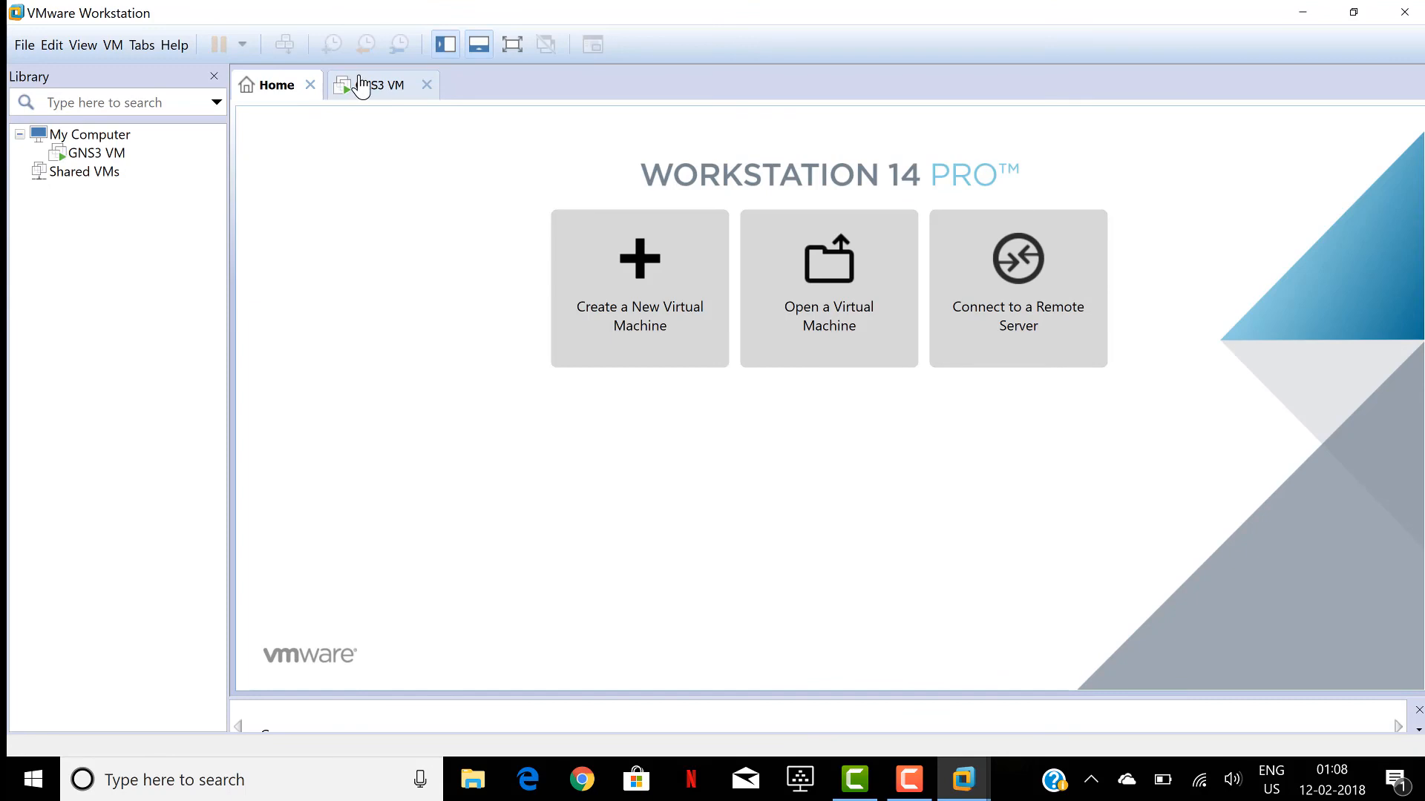
left_click(380, 85)
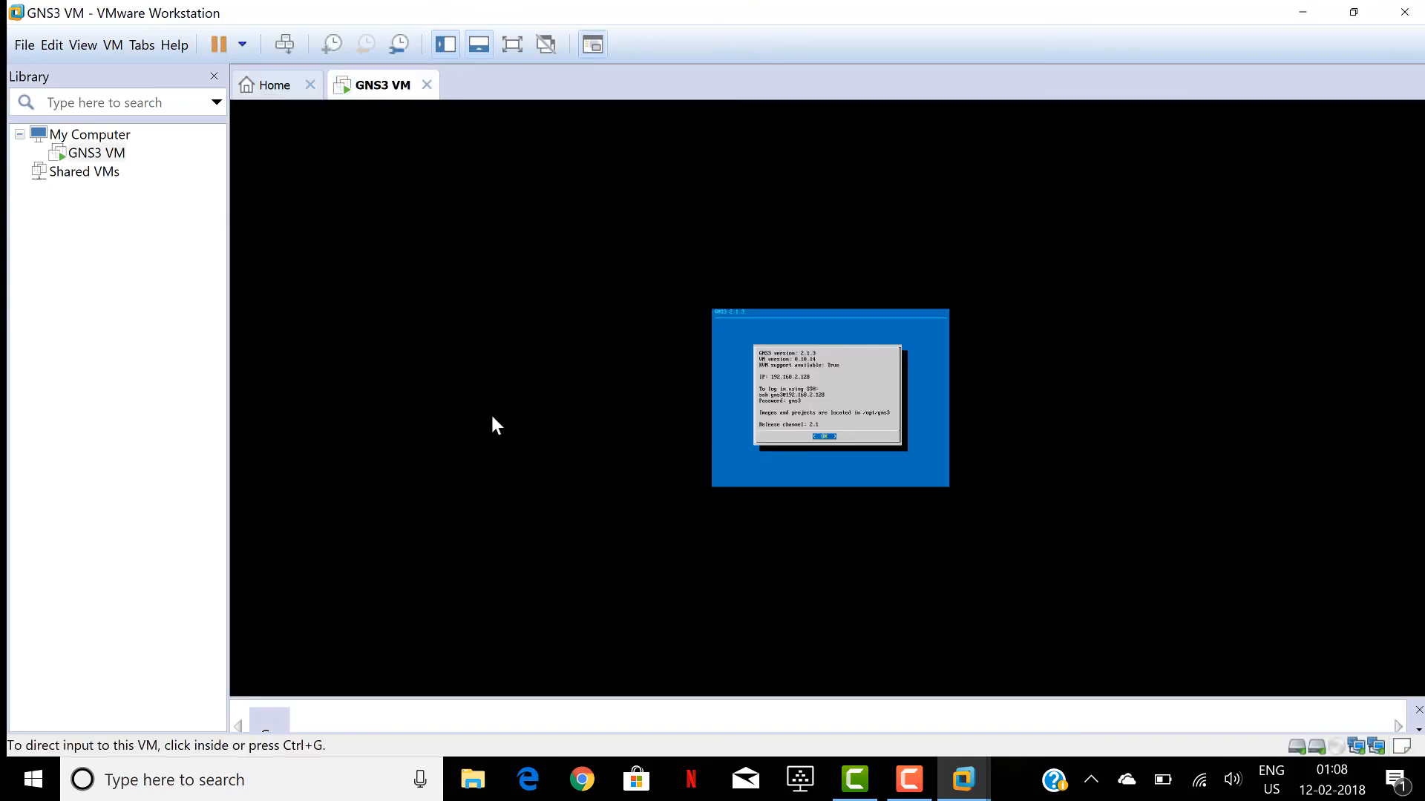